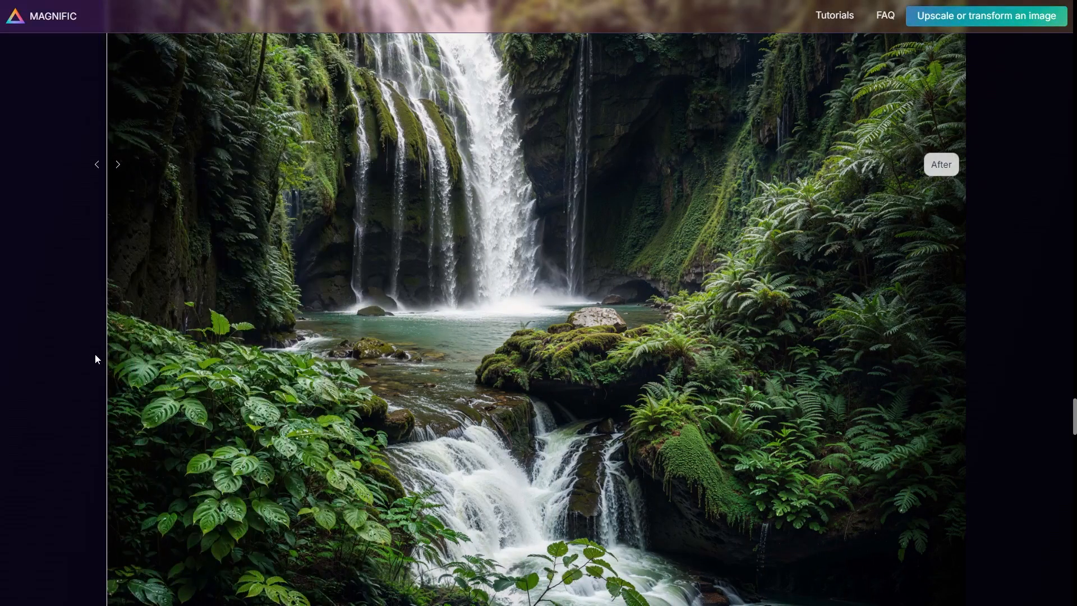
# - Set the daytime modern house render from Your Uploads as the Universal Upscaler source
pyautogui.scroll(-3)
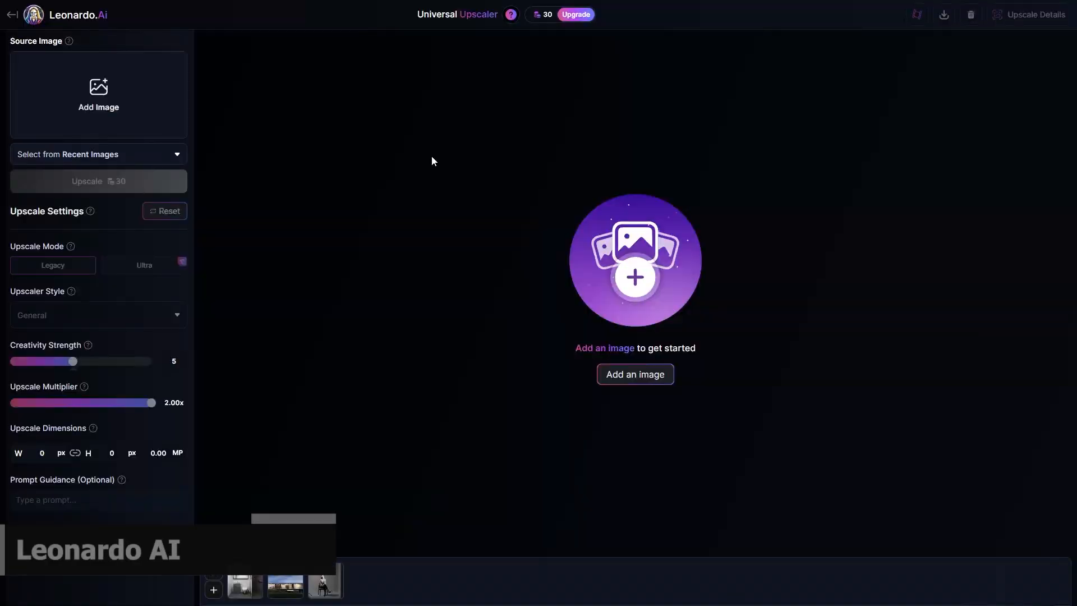
pyautogui.click(634, 373)
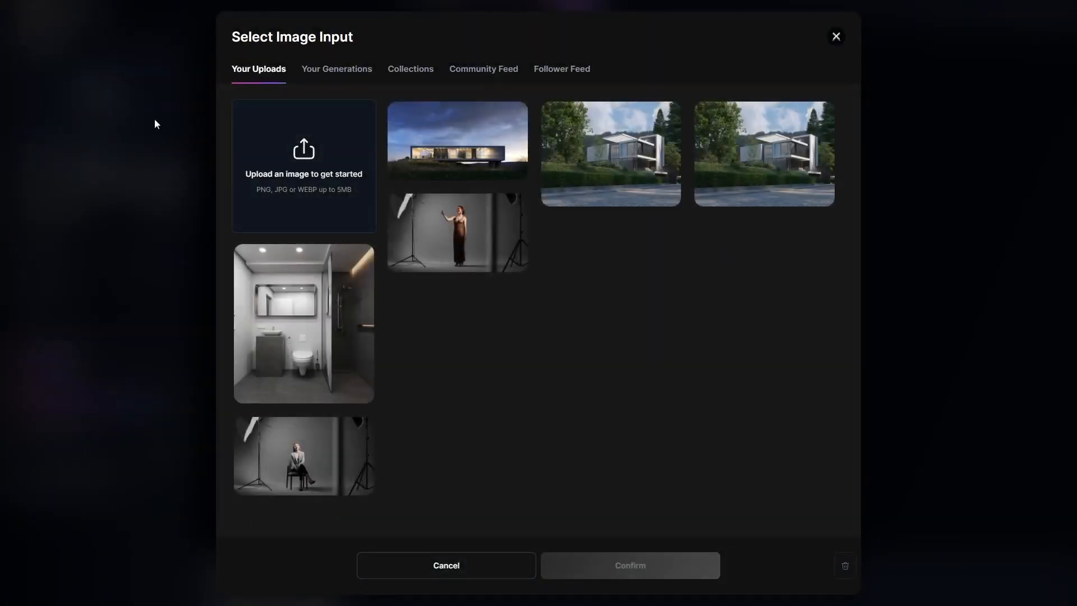
pyautogui.click(609, 152)
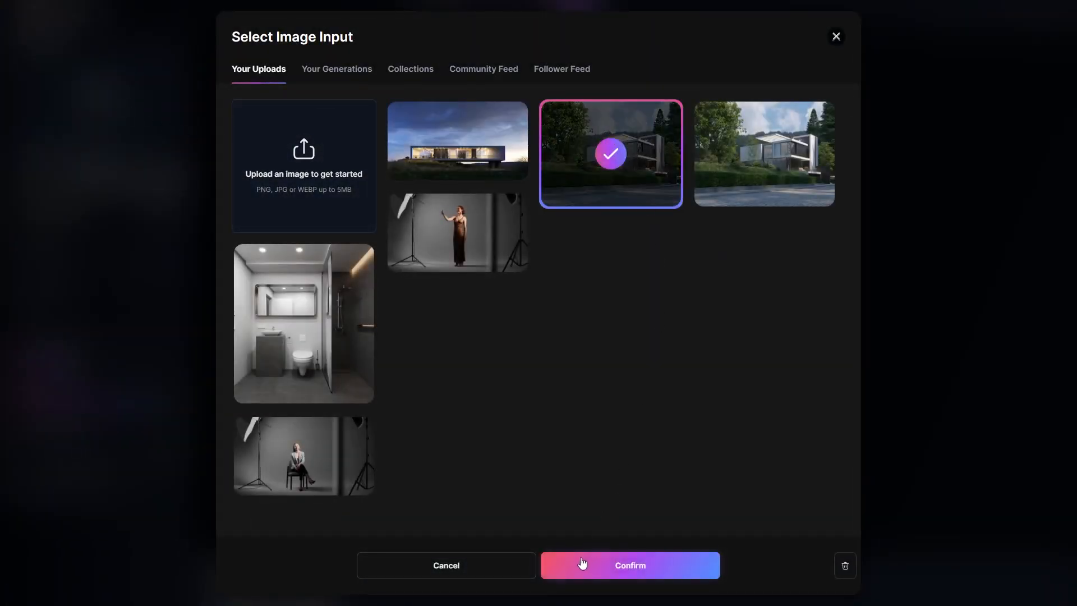
pyautogui.click(628, 566)
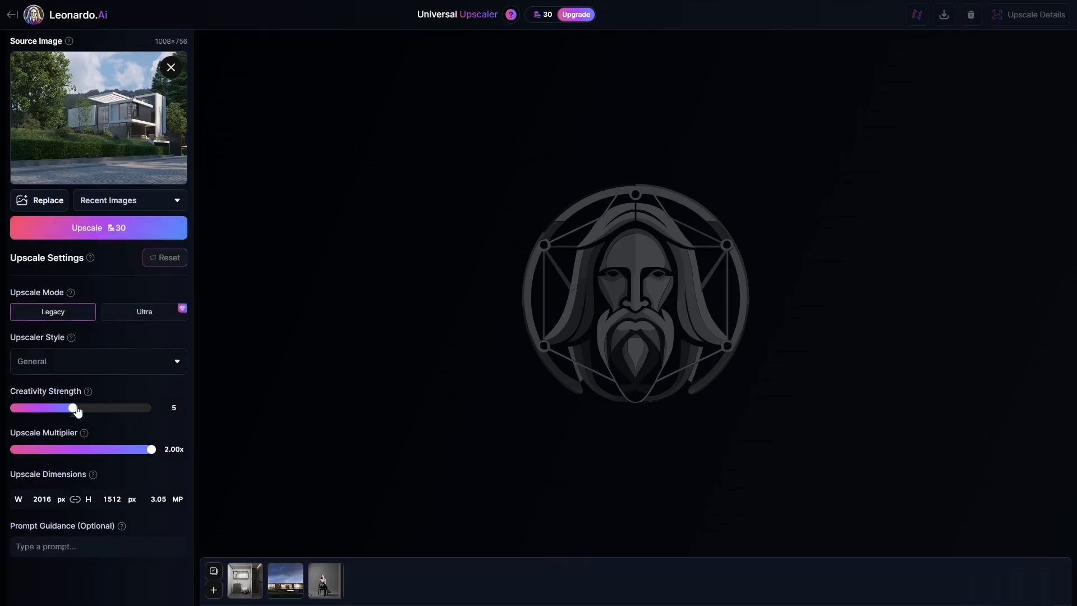
pyautogui.moveTo(72, 408); pyautogui.dragTo(89, 407)
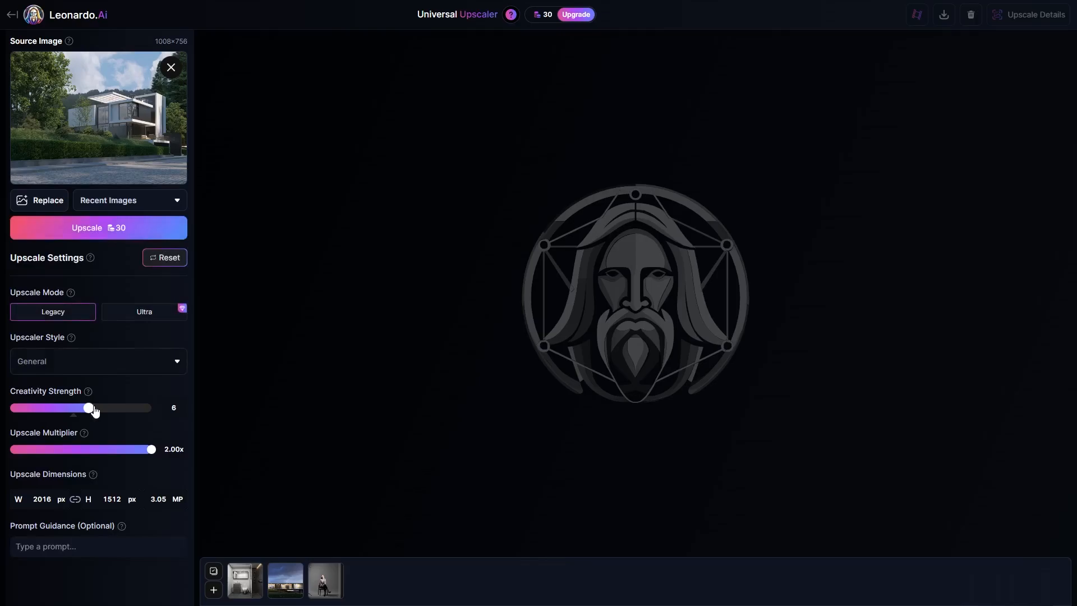
pyautogui.moveTo(90, 410)
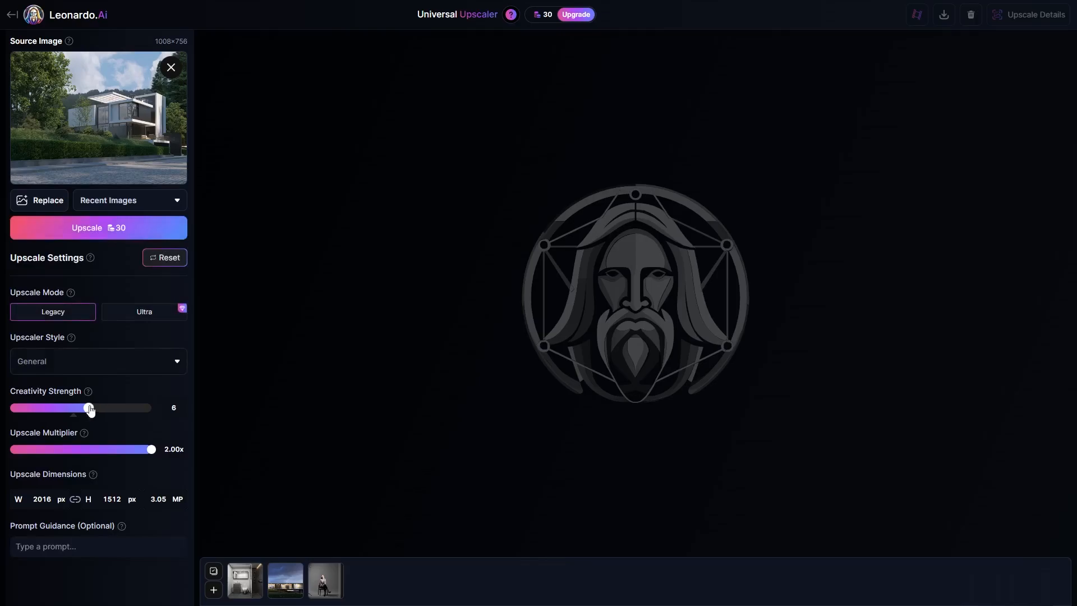
pyautogui.moveTo(89, 407); pyautogui.dragTo(72, 407)
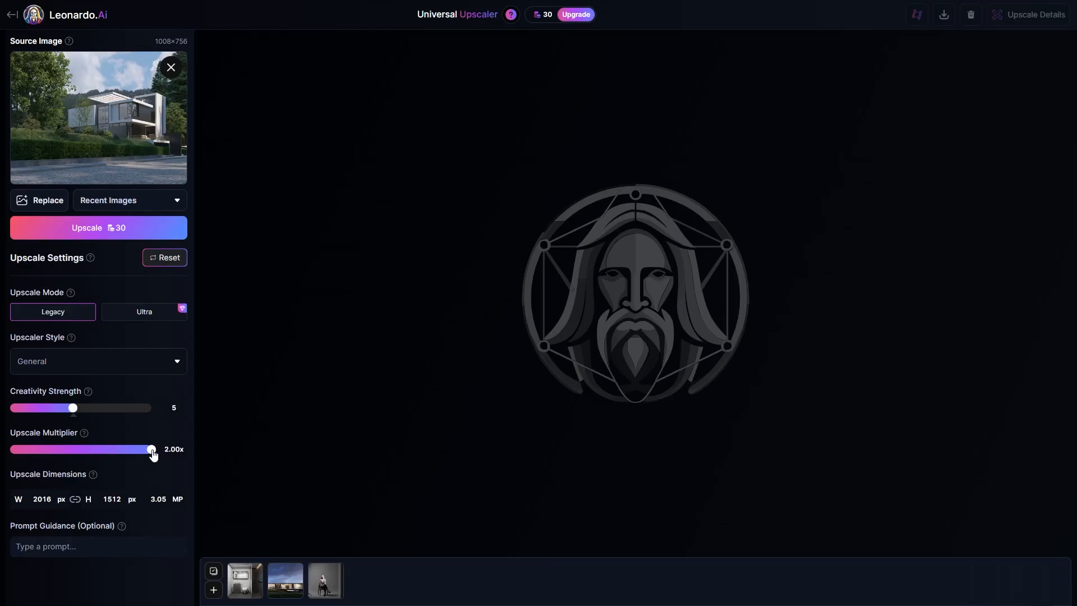
pyautogui.click(98, 546)
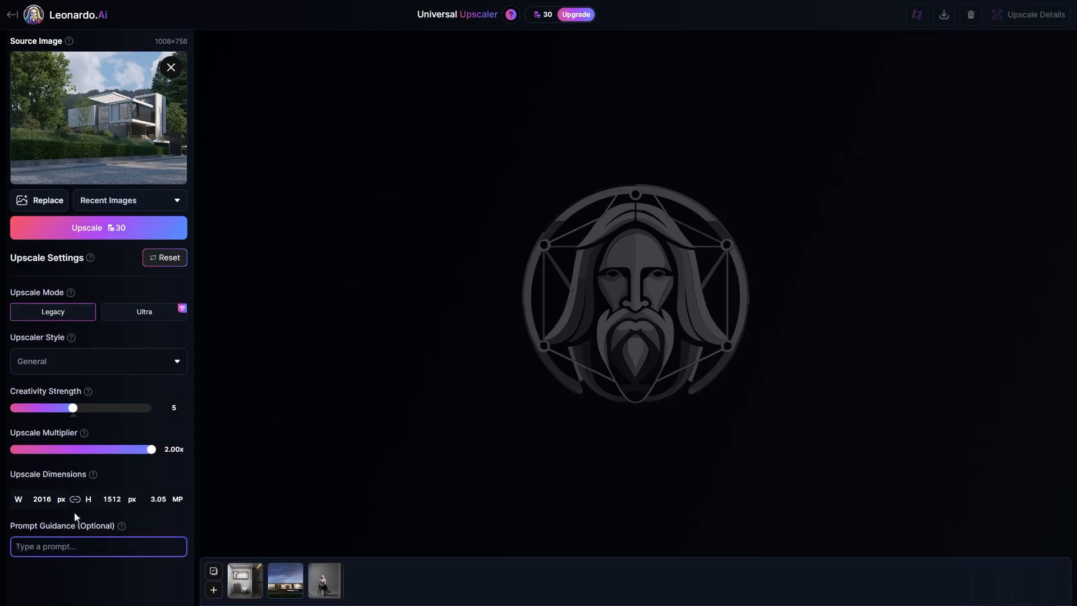
pyautogui.click(98, 227)
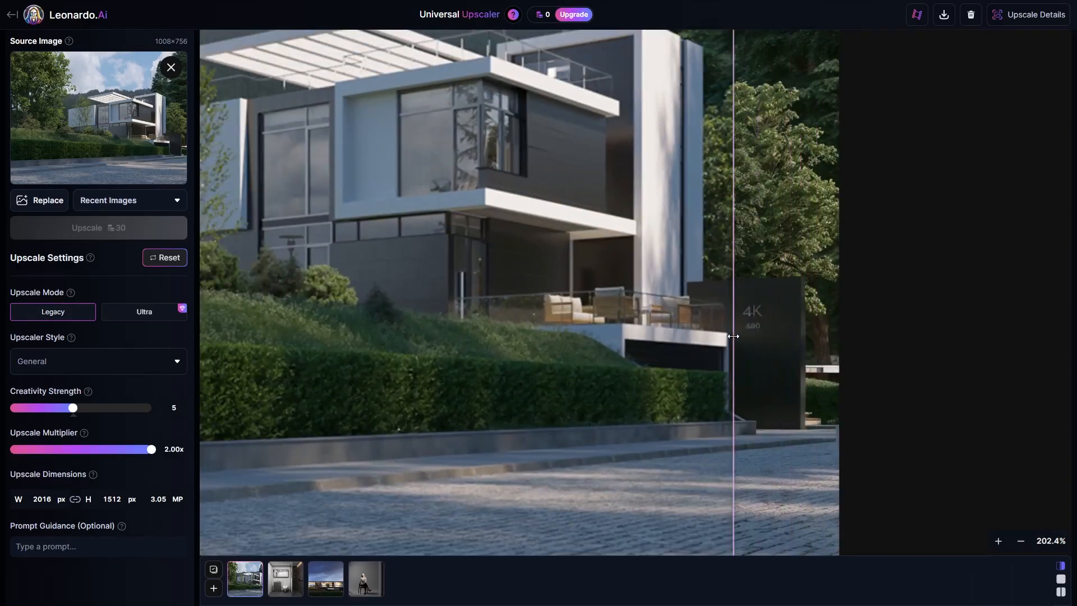
# - Run the Leonardo.Ai Upscale on the daytime house render
pyautogui.click(1021, 540)
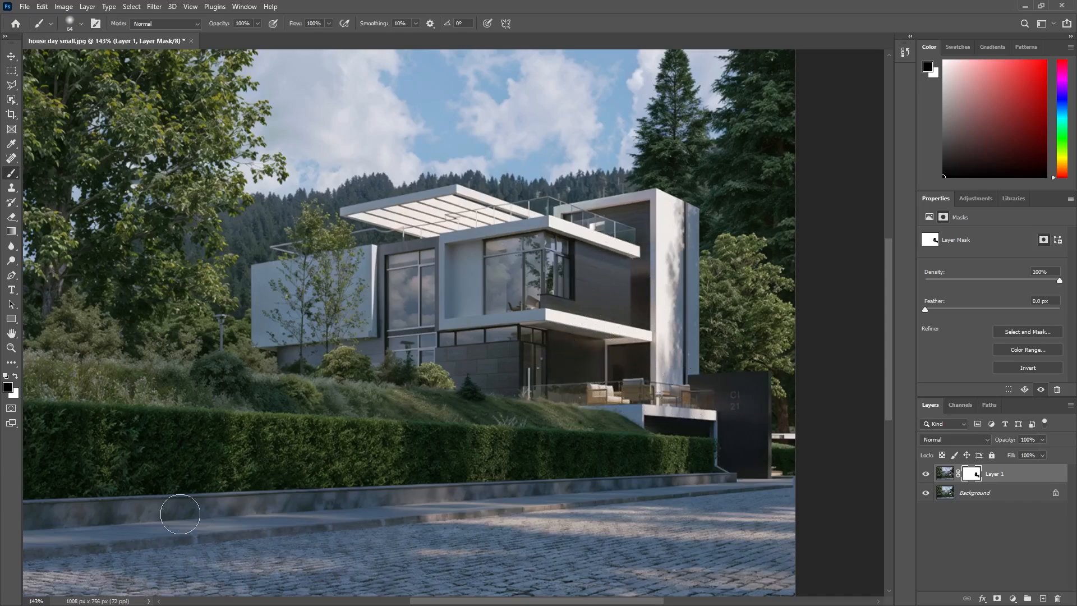
pyautogui.moveTo(178, 522)
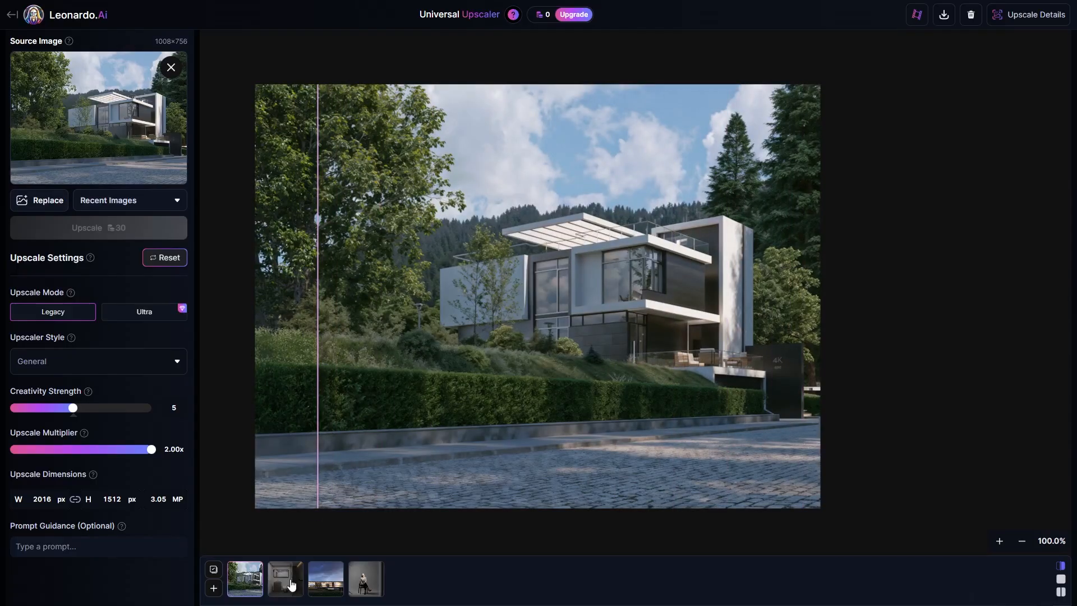
# - Compare the upscaled bathroom, dusk house and seated portrait results with their originals
pyautogui.click(284, 578)
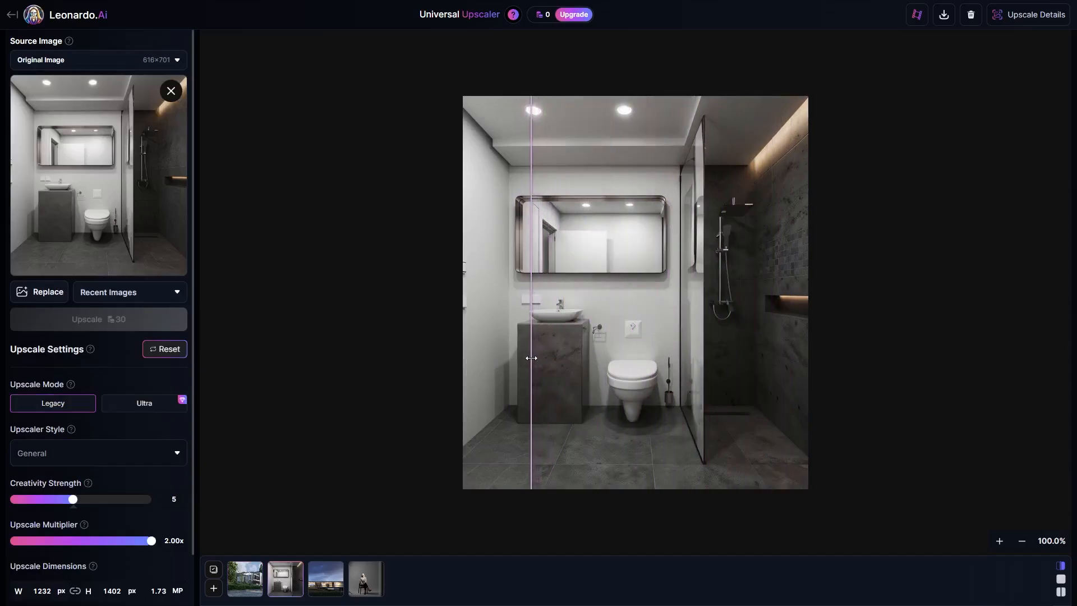
pyautogui.moveTo(531, 357); pyautogui.dragTo(464, 349)
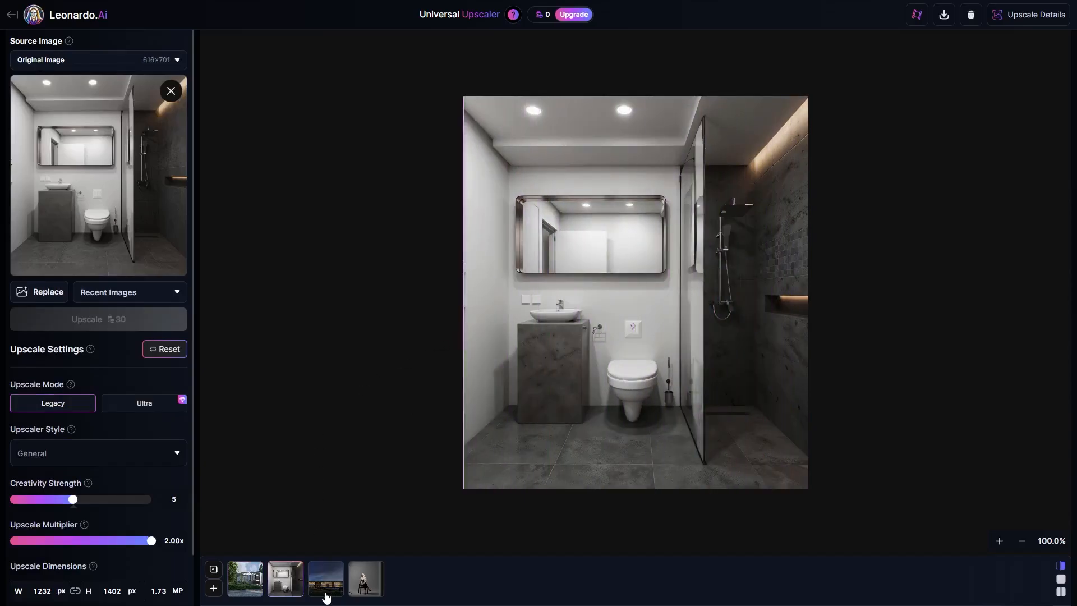
pyautogui.click(325, 578)
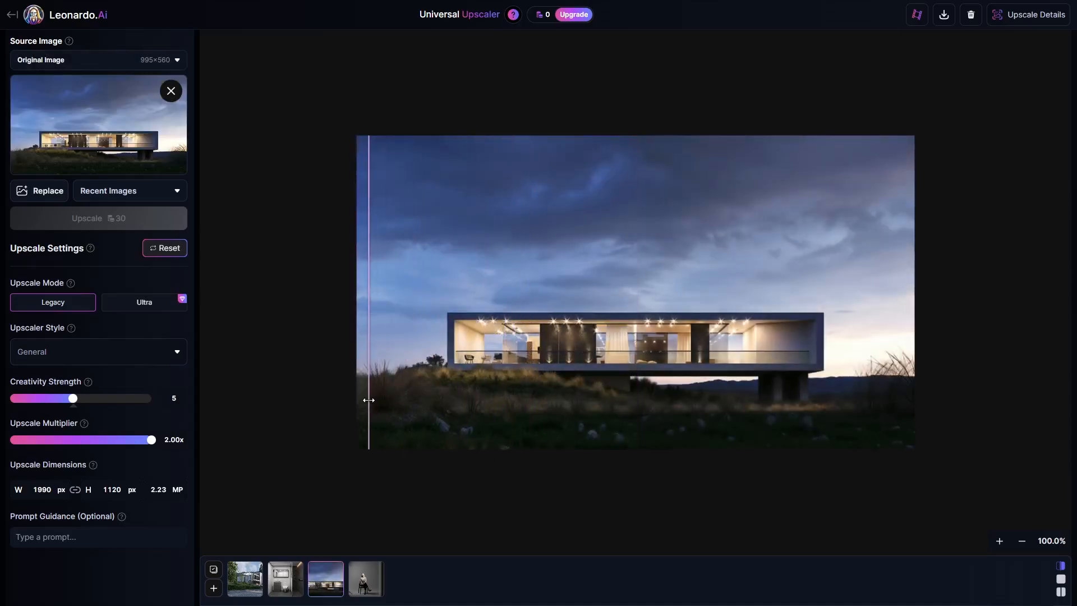
pyautogui.click(365, 578)
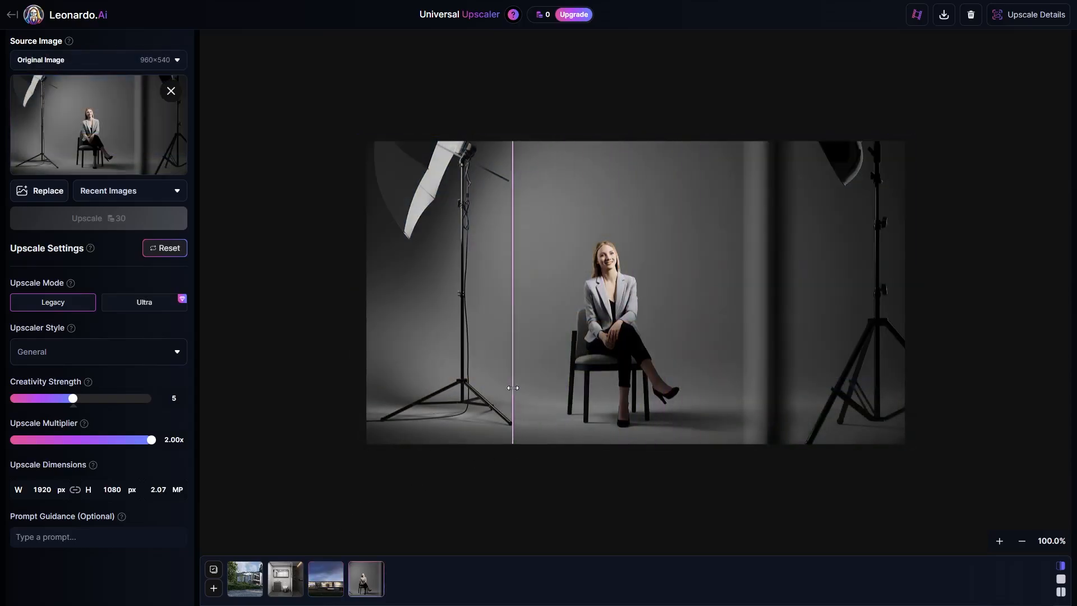
pyautogui.click(572, 14)
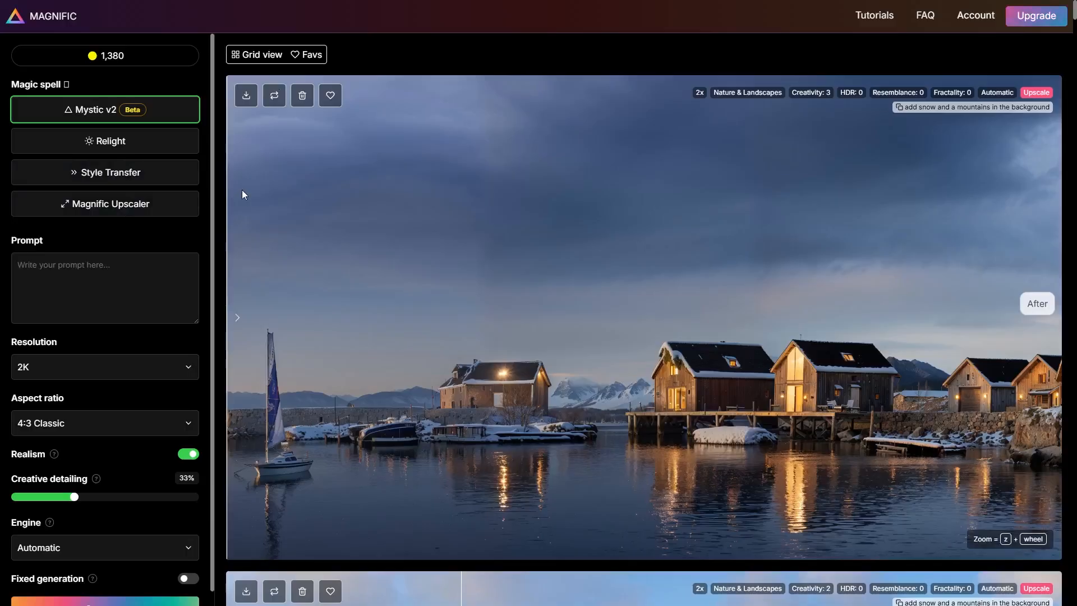
# - Select Magnific Upscaler and upload house day m.jpg as the input image
pyautogui.click(104, 203)
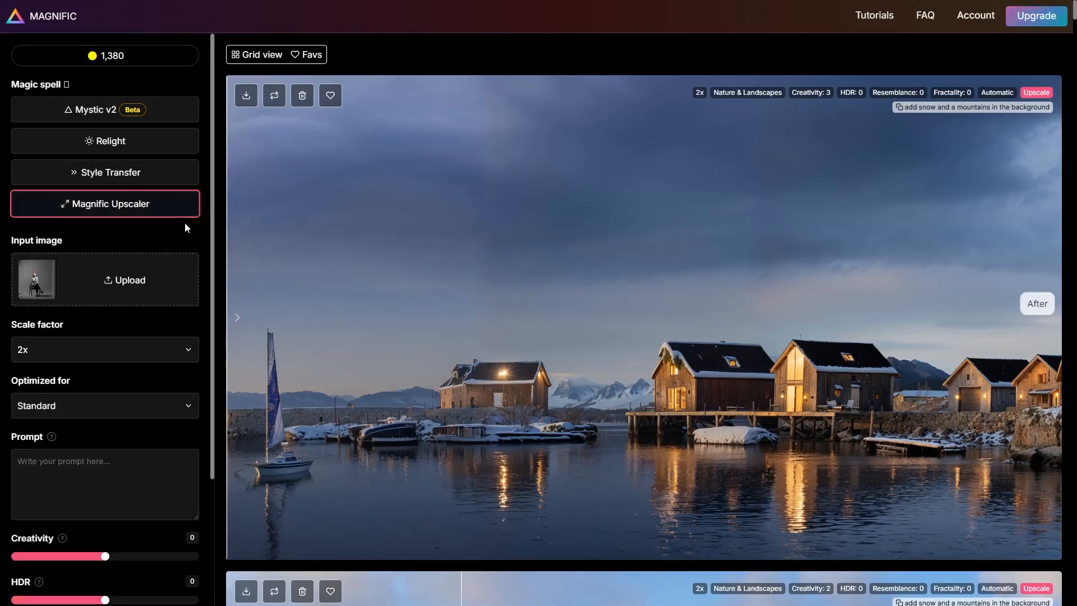
pyautogui.click(104, 279)
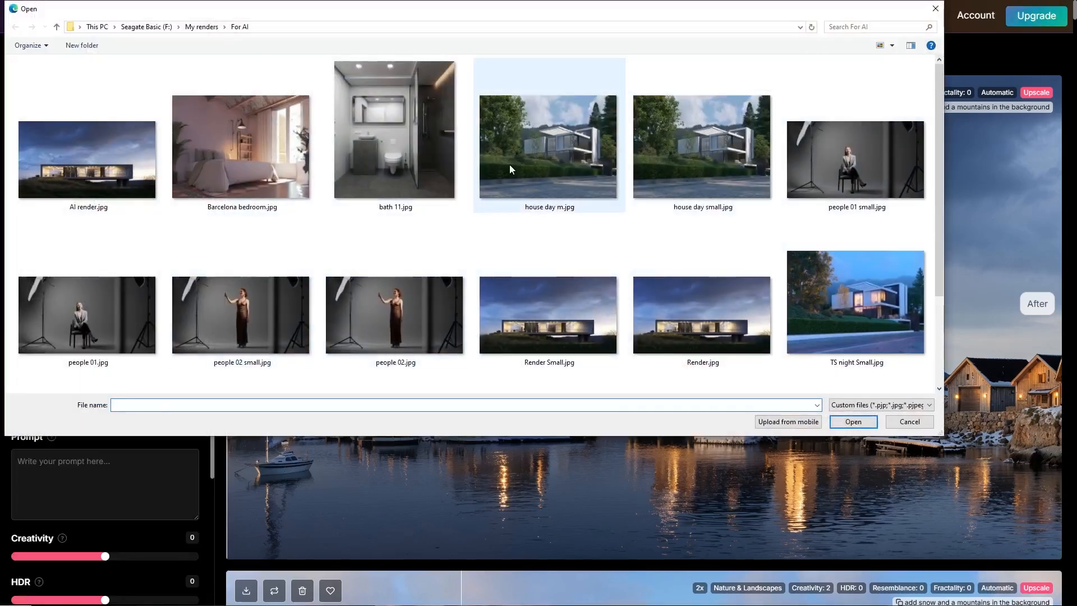
pyautogui.click(908, 421)
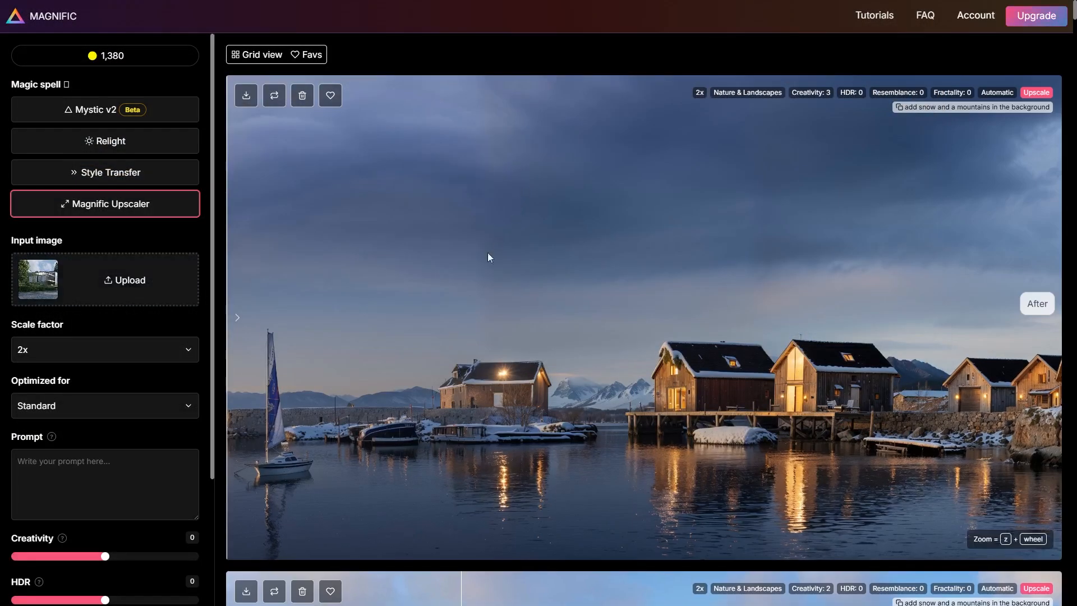
# - Keep scale factor 2x and optimize for Nature & Landscapes, targeting 2880×2160
pyautogui.click(104, 348)
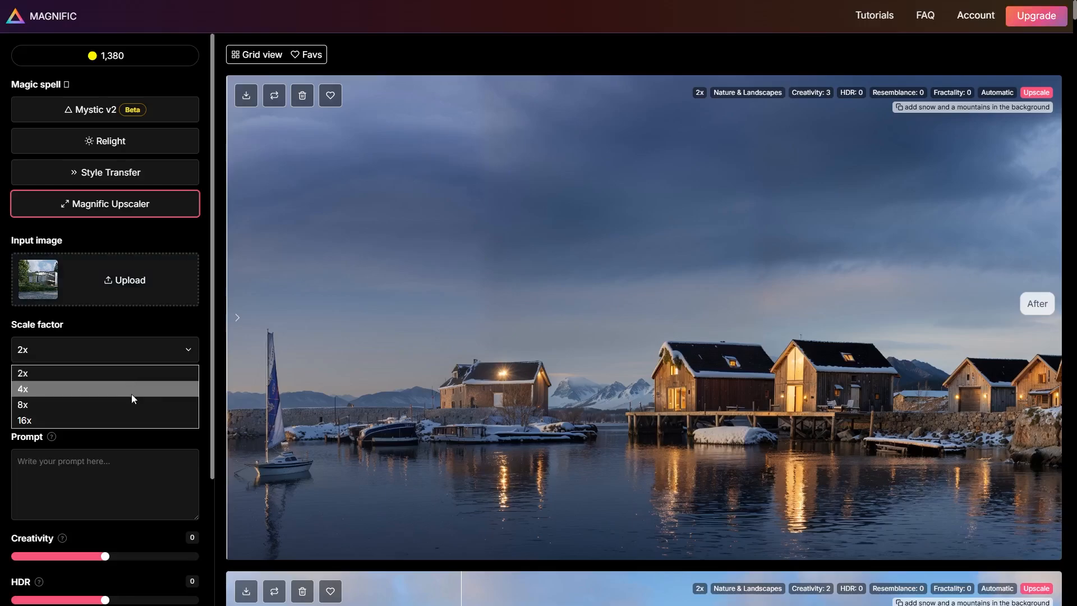
pyautogui.moveTo(131, 420)
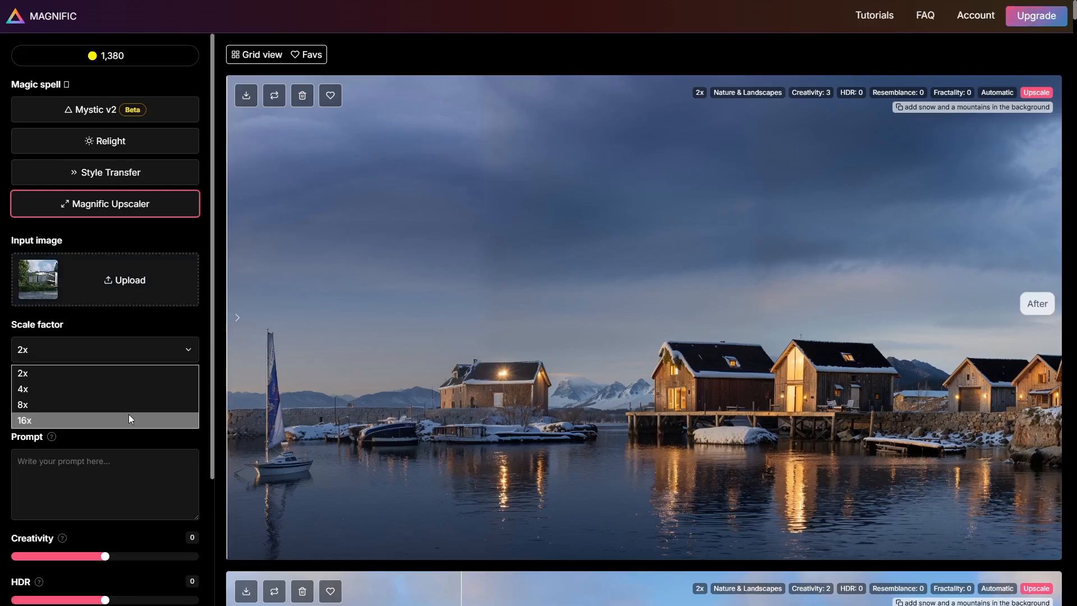
pyautogui.click(22, 372)
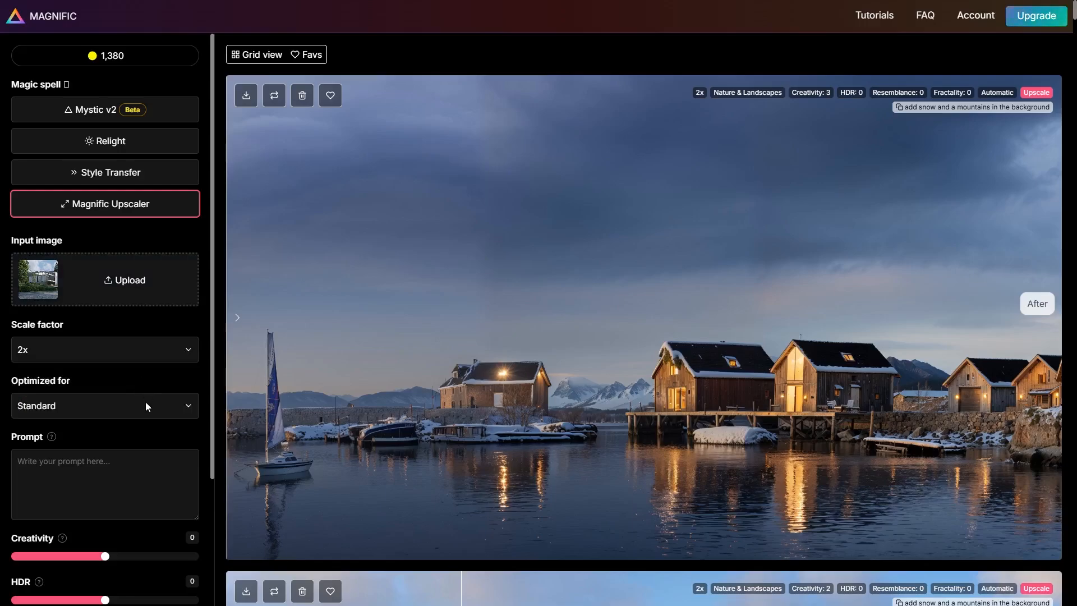
pyautogui.click(104, 405)
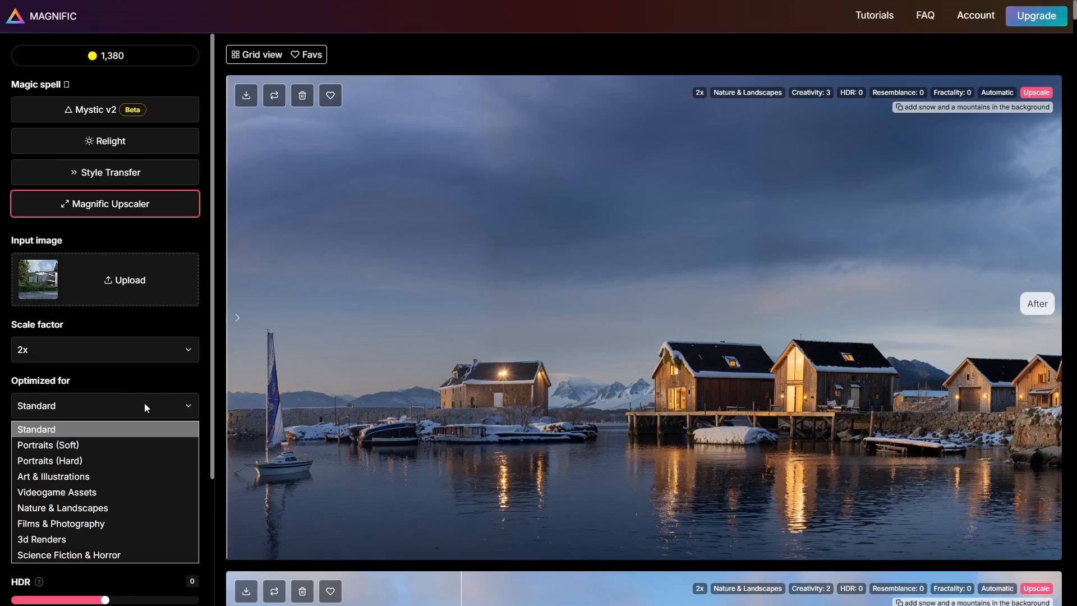
pyautogui.click(62, 508)
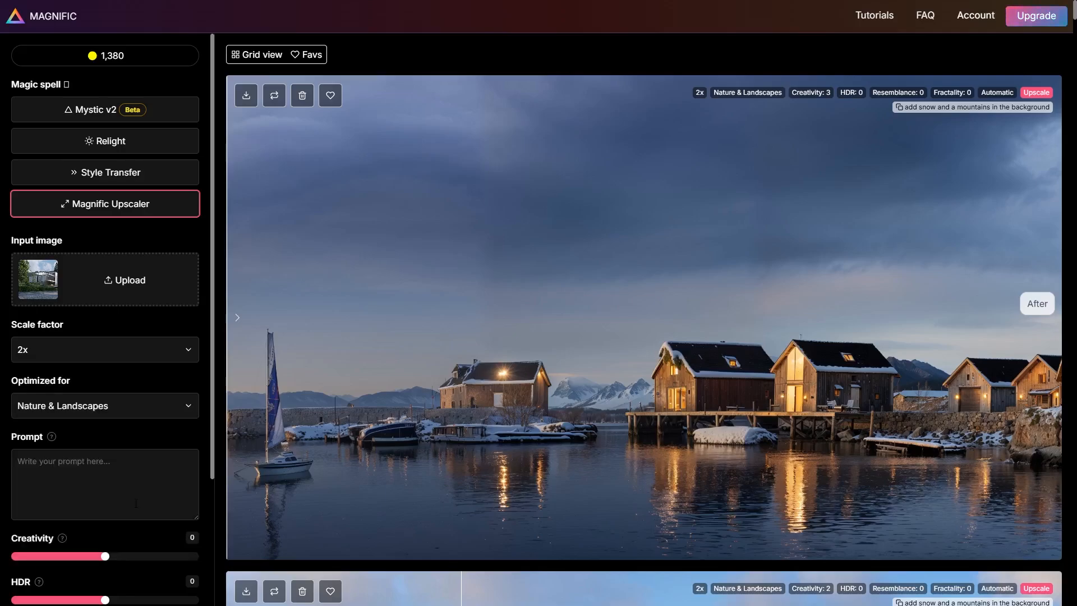
pyautogui.scroll(-3)
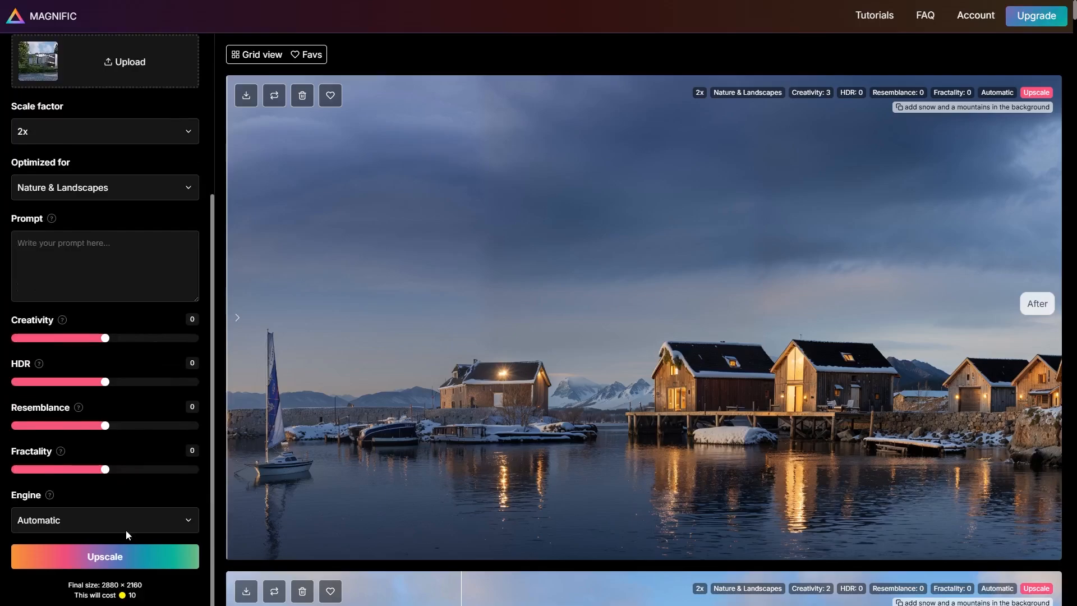
pyautogui.moveTo(123, 551)
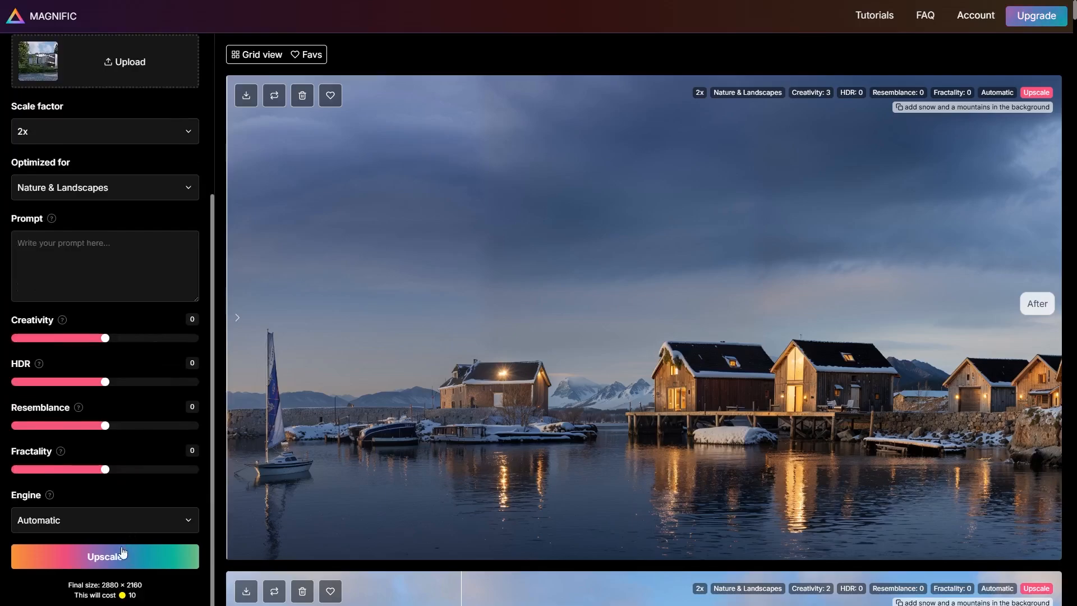
# - Upscale the house render and compare house and tree detail before and after
pyautogui.click(104, 557)
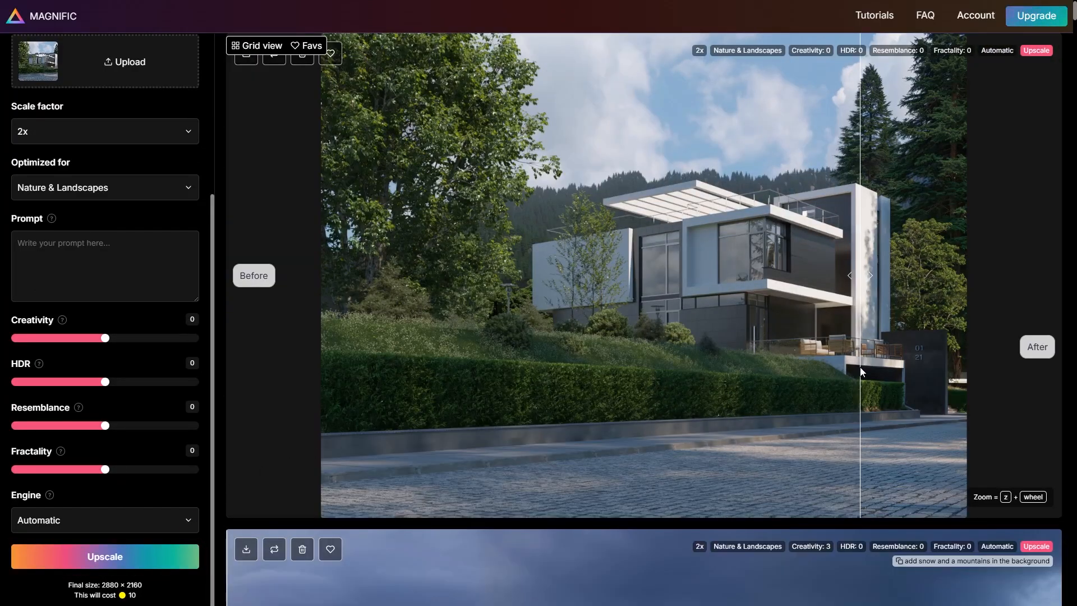
pyautogui.moveTo(983, 501)
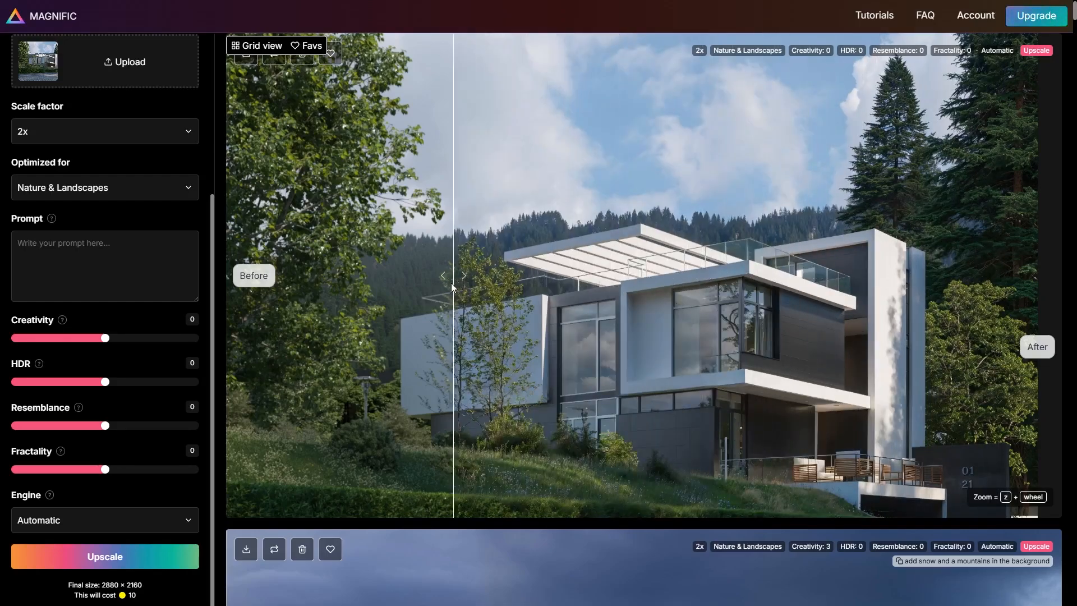
pyautogui.moveTo(453, 274); pyautogui.dragTo(421, 274)
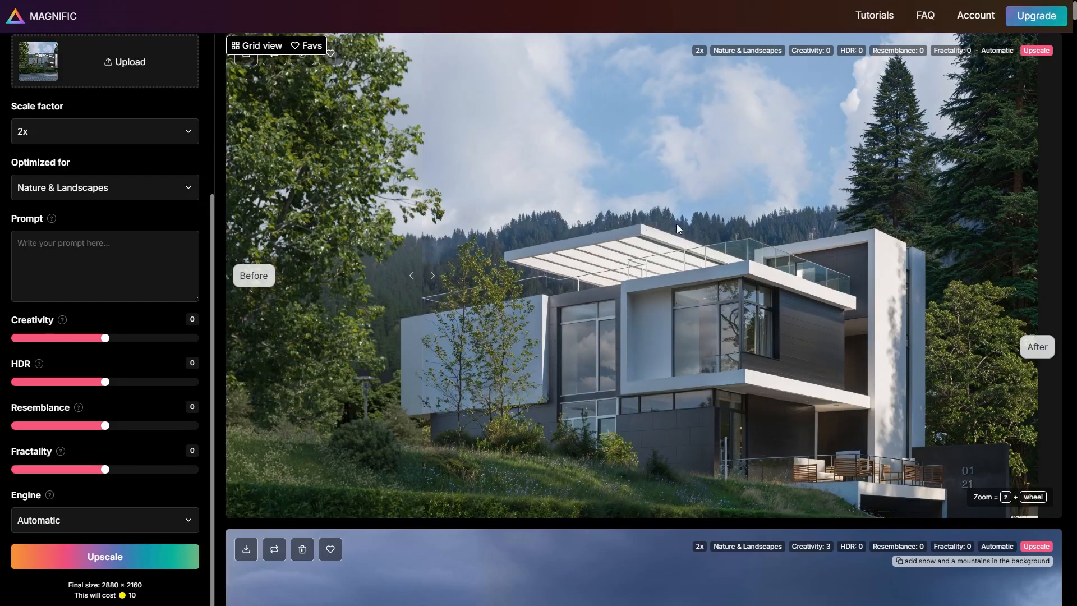
pyautogui.moveTo(420, 292); pyautogui.dragTo(600, 292)
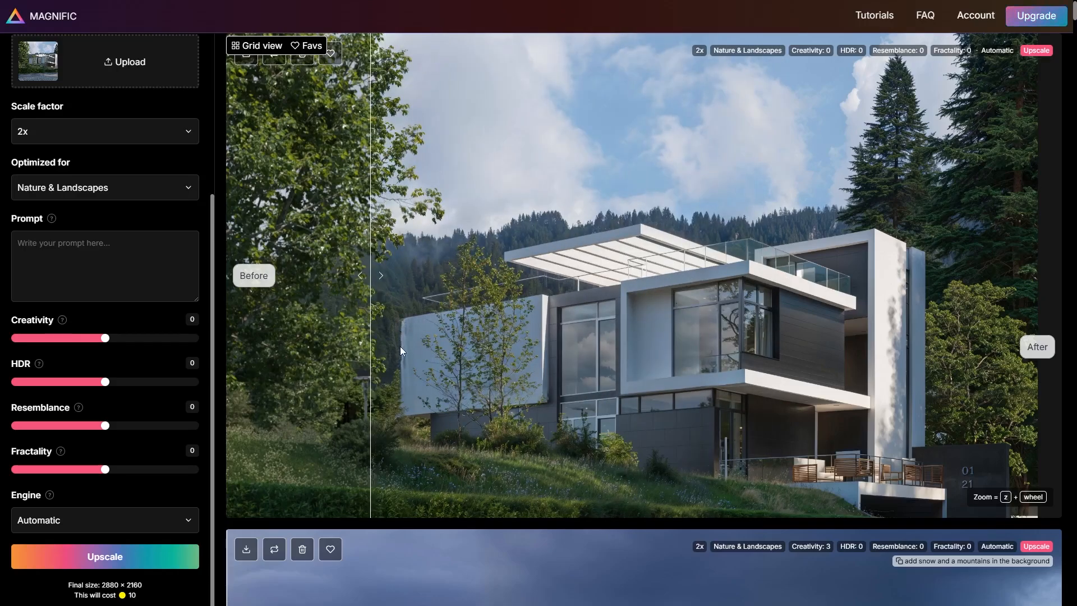
pyautogui.moveTo(403, 403)
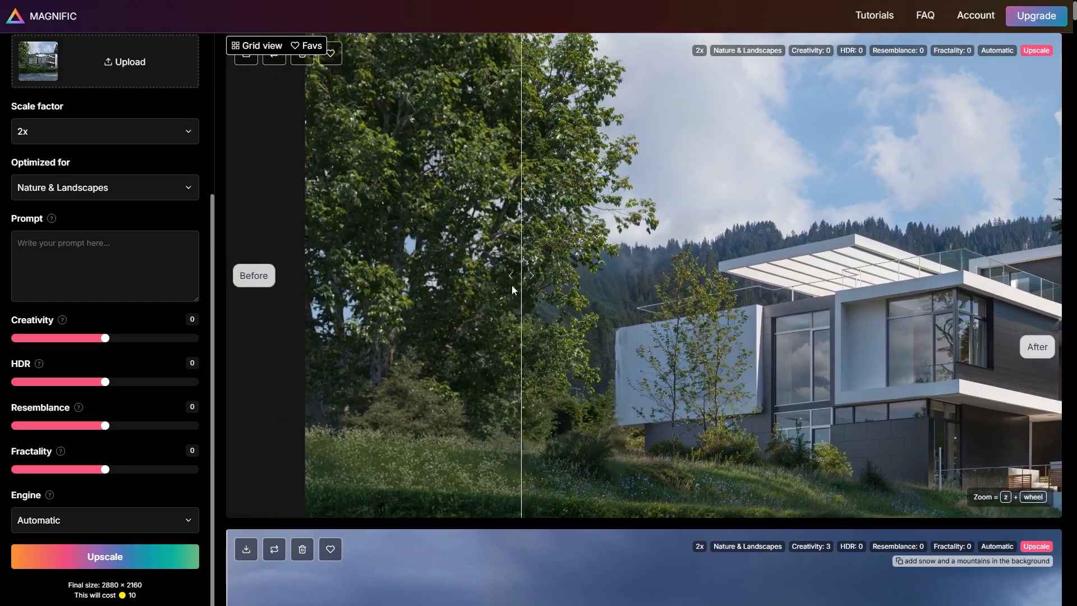
pyautogui.moveTo(520, 274); pyautogui.dragTo(360, 288)
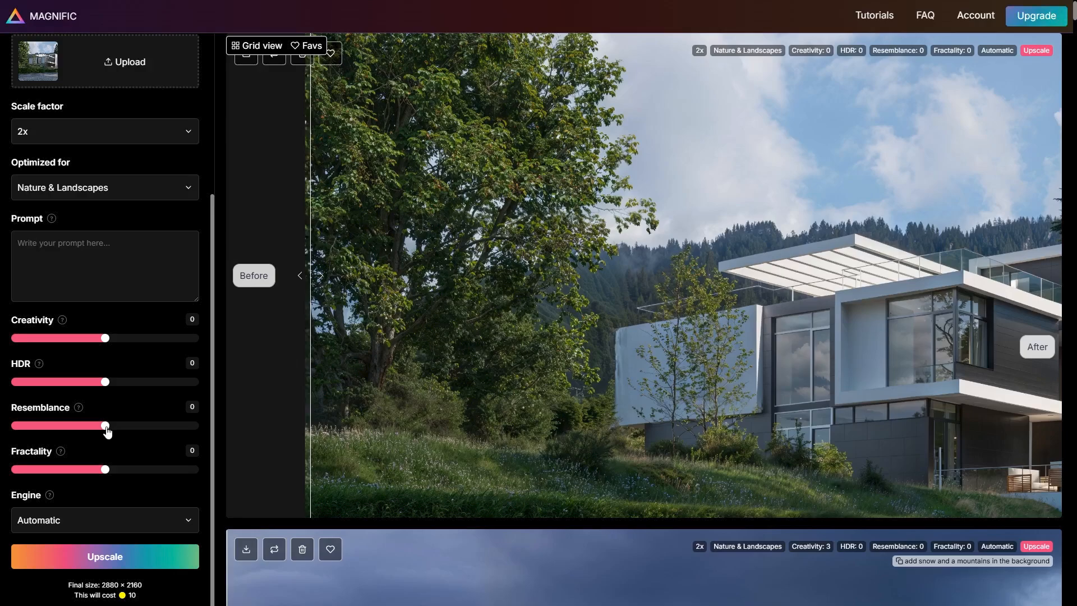
# - Re-upscale with Resemblance 3 and Creativity -1, then compare the new result
pyautogui.moveTo(104, 425); pyautogui.dragTo(131, 426)
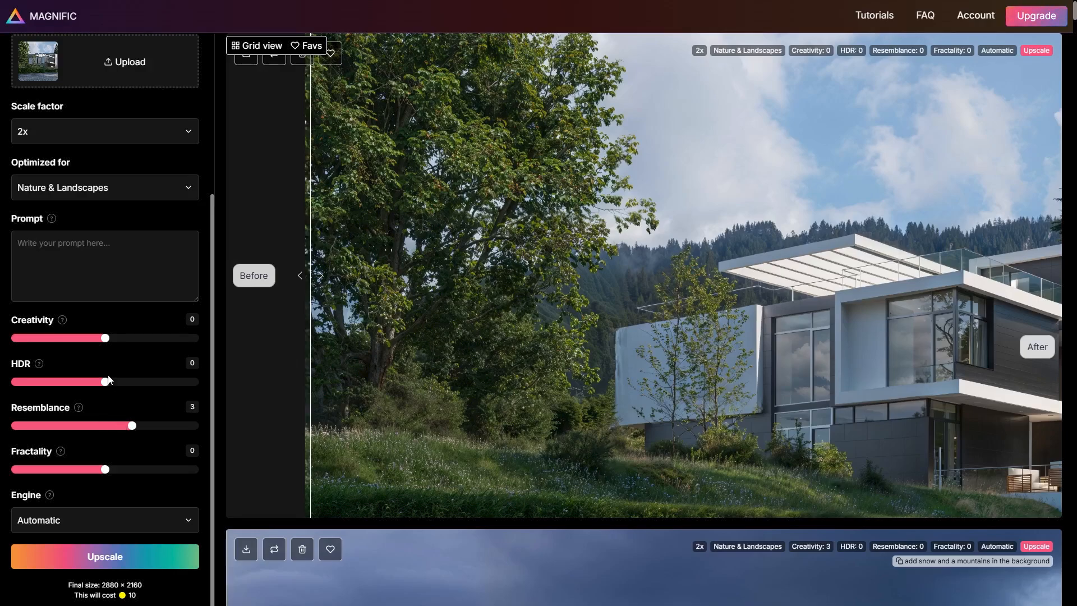
pyautogui.moveTo(104, 337); pyautogui.dragTo(96, 337)
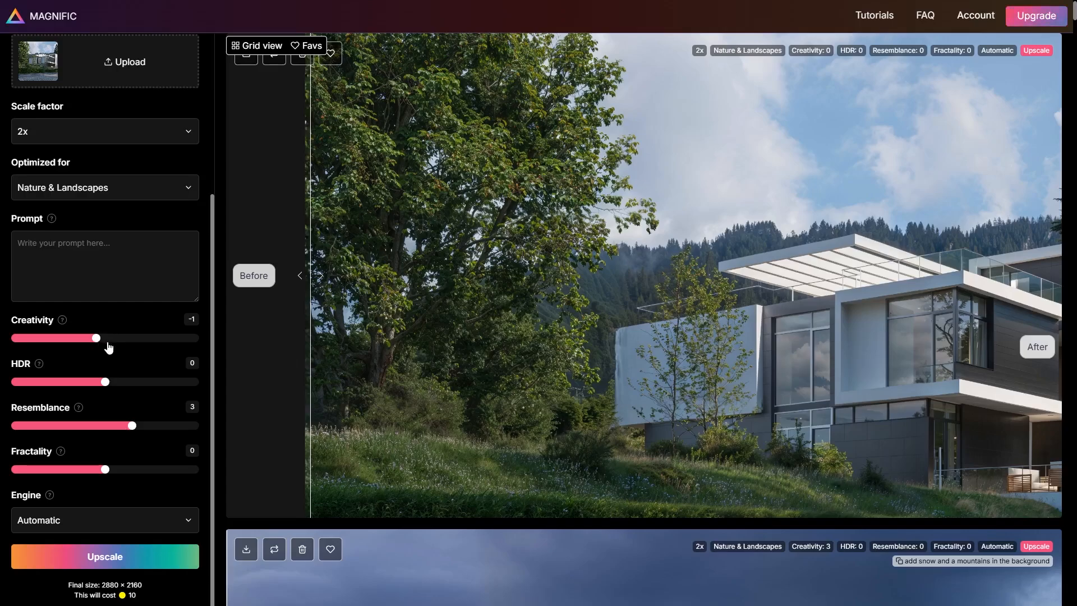
pyautogui.click(105, 556)
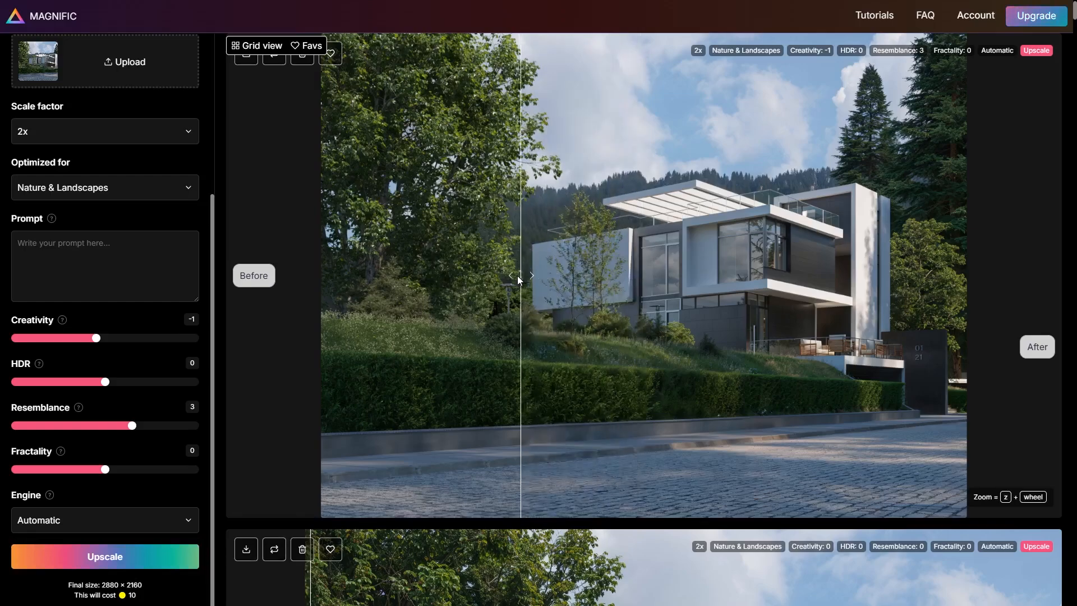
pyautogui.moveTo(521, 275); pyautogui.dragTo(472, 276)
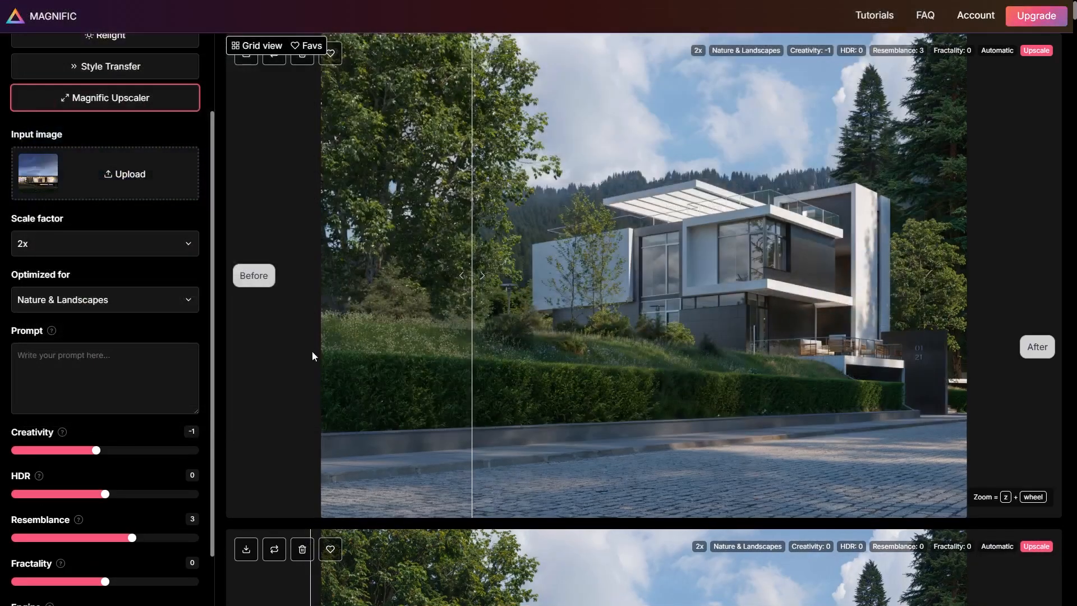
# - Enter a huge snowy mountain prompt and raise Creativity to 4
pyautogui.write('Huge snowy mountain on the background clouds')
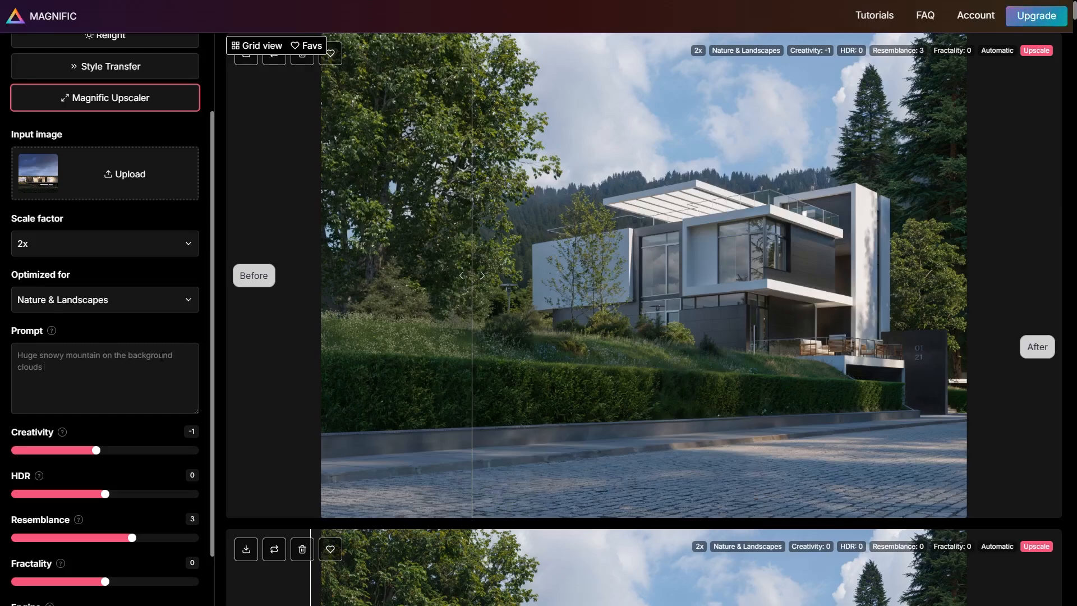
pyautogui.moveTo(96, 450); pyautogui.dragTo(141, 450)
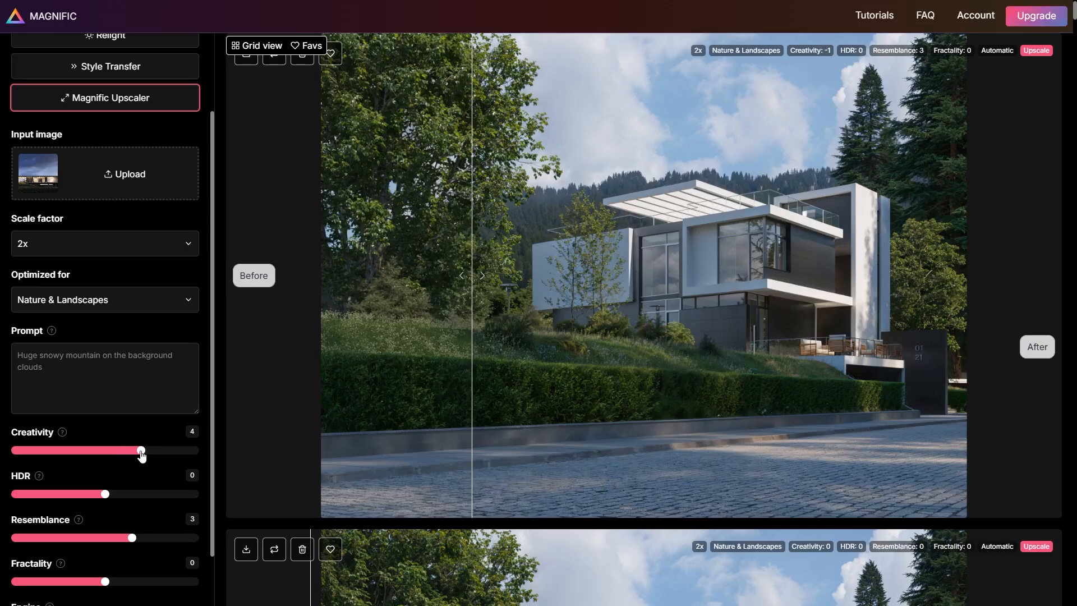
pyautogui.moveTo(135, 464)
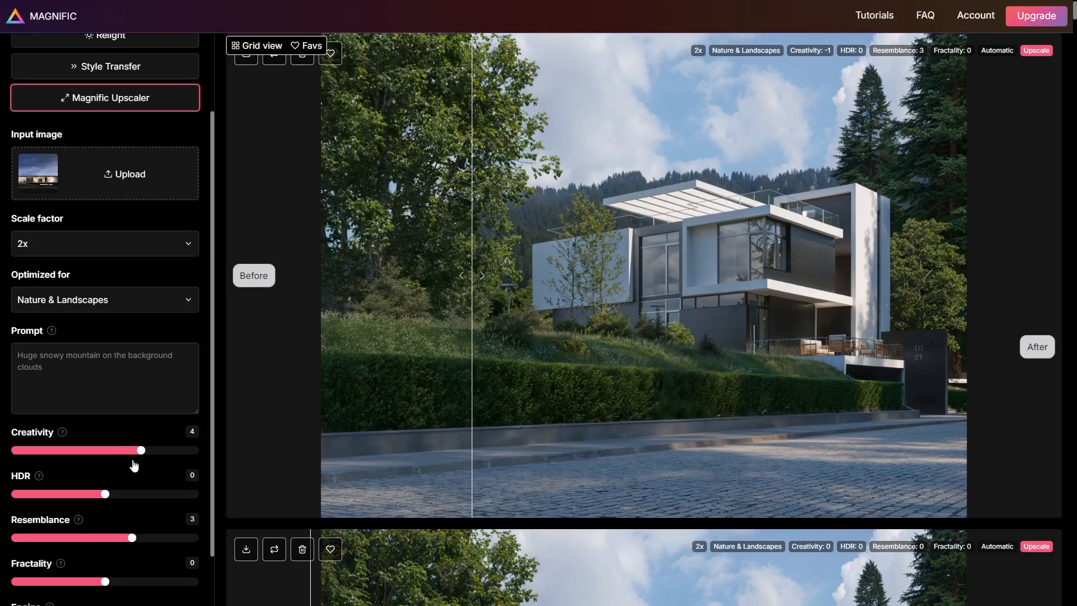
pyautogui.moveTo(132, 538); pyautogui.dragTo(104, 537)
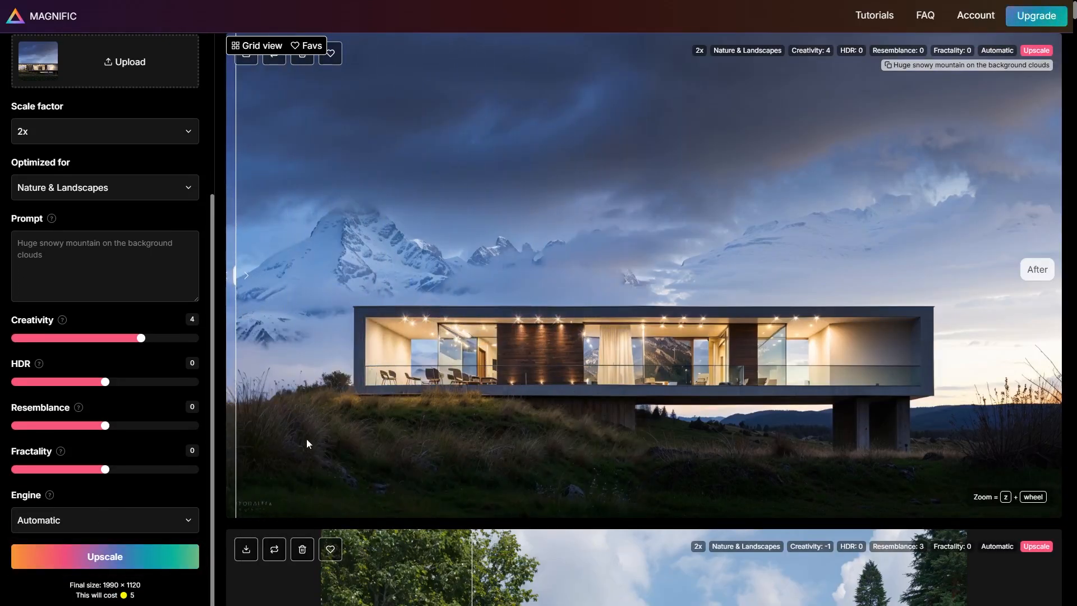
pyautogui.moveTo(270, 510)
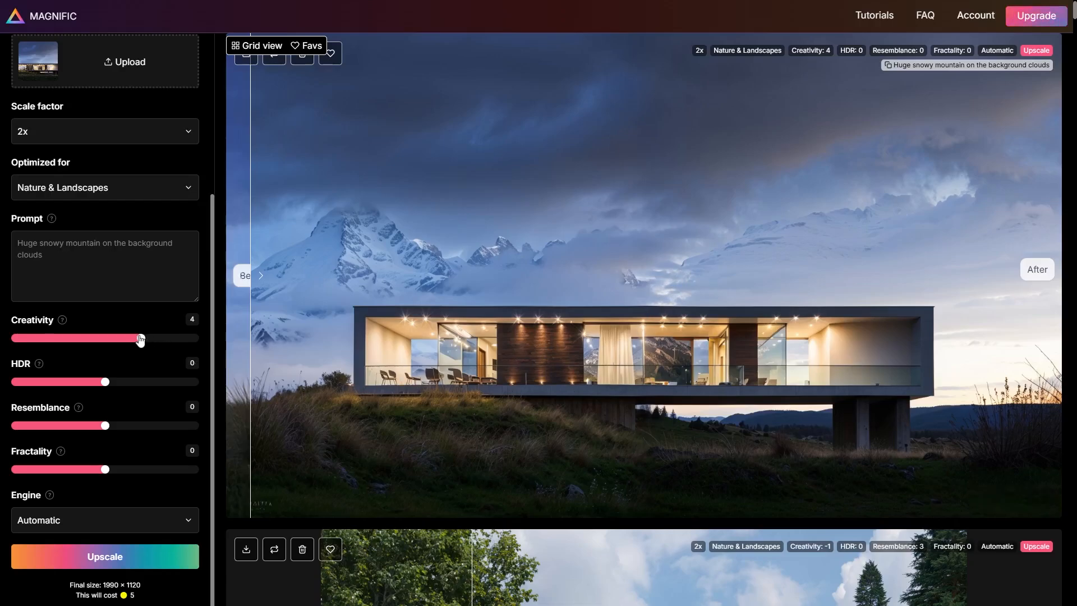
# - Lower Creativity to 3 and open the renders folder to pick another image
pyautogui.moveTo(141, 337); pyautogui.dragTo(132, 337)
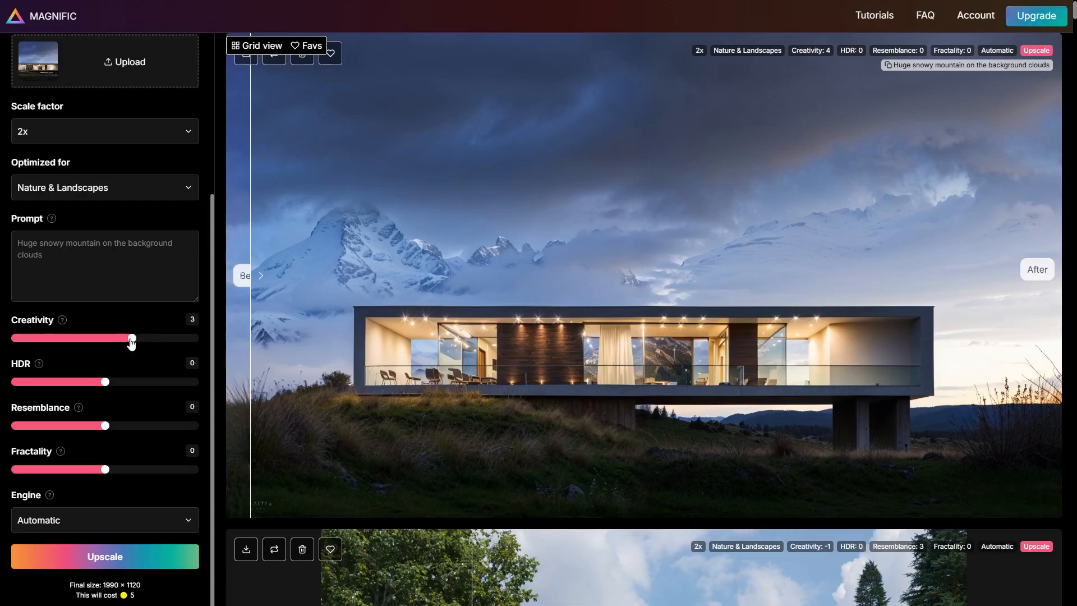
pyautogui.moveTo(405, 378)
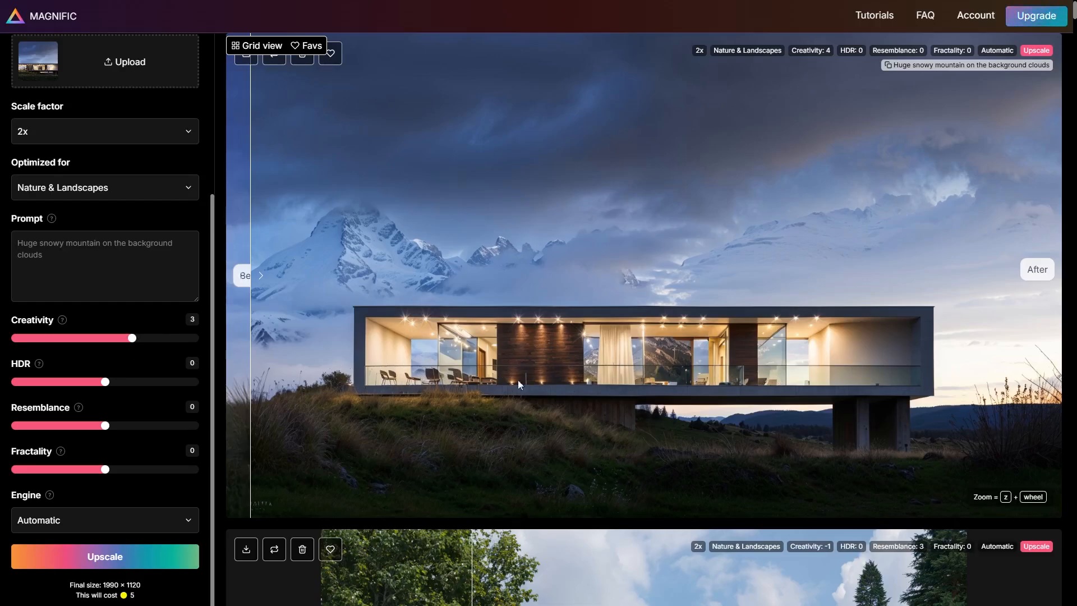
pyautogui.doubleClick(30, 254)
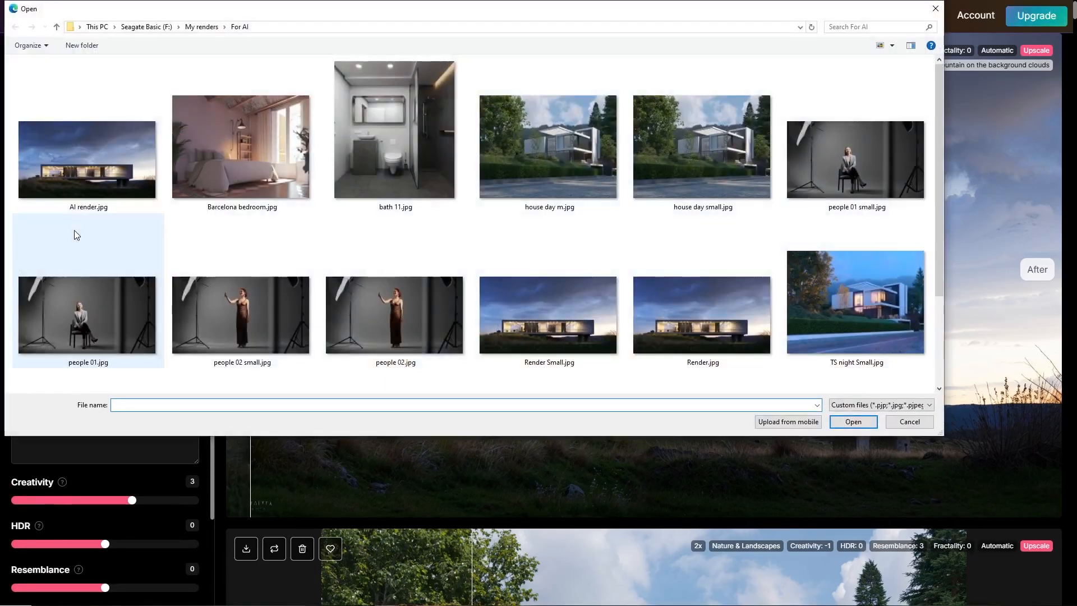
# - Load bath 11.jpg, optimize for Standard, and upscale it
pyautogui.click(908, 421)
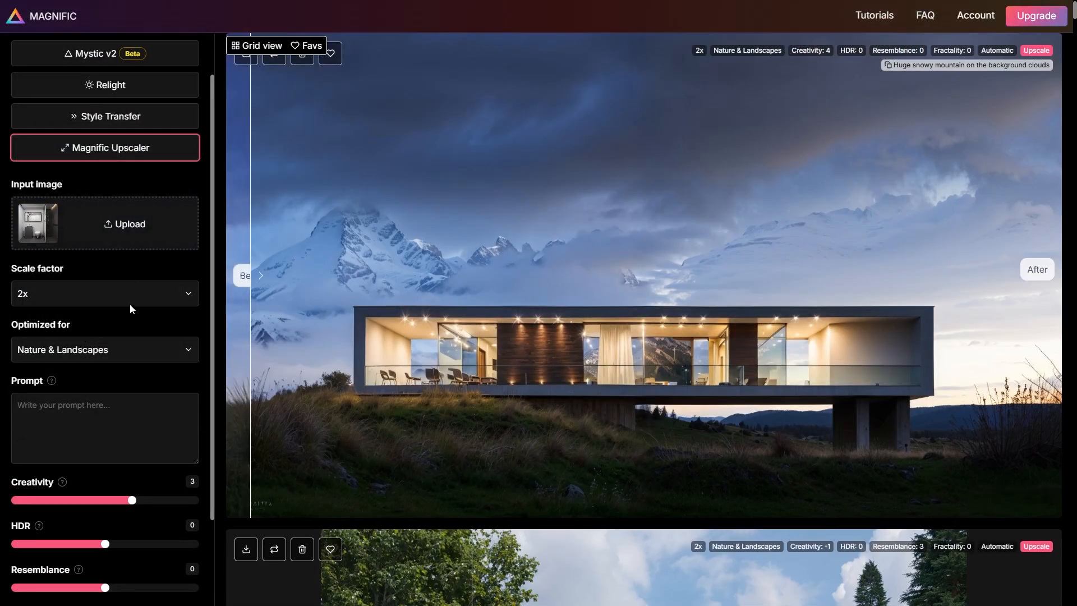
pyautogui.click(104, 349)
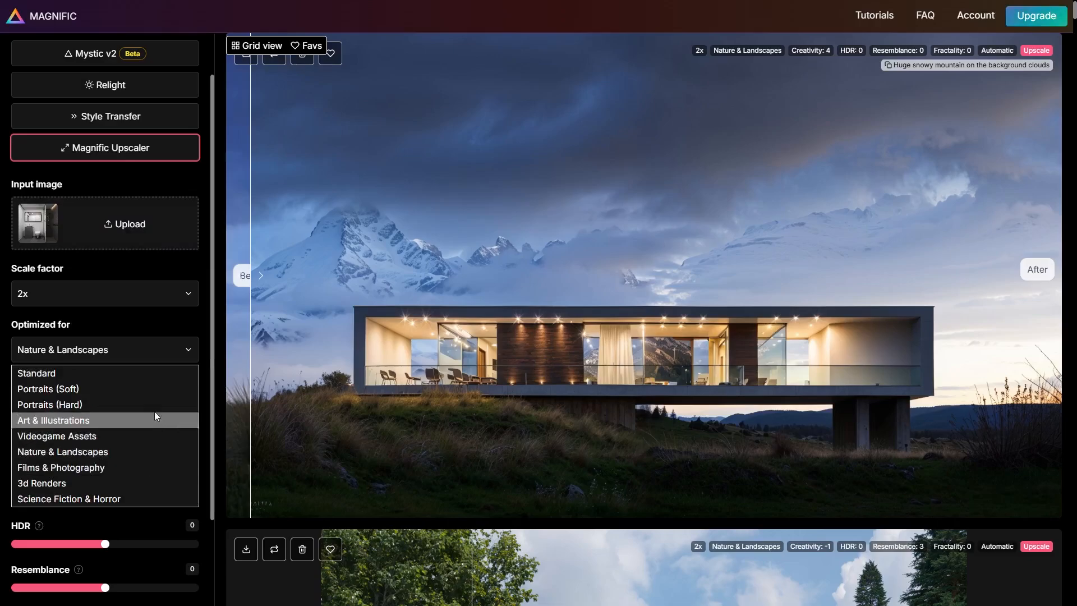
pyautogui.click(36, 373)
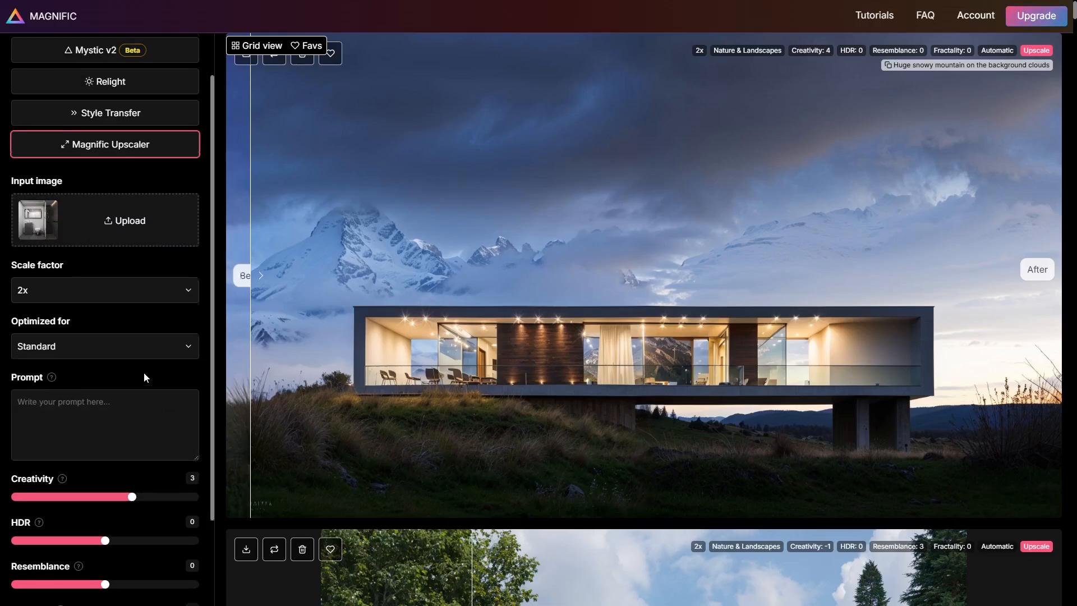
pyautogui.scroll(-3)
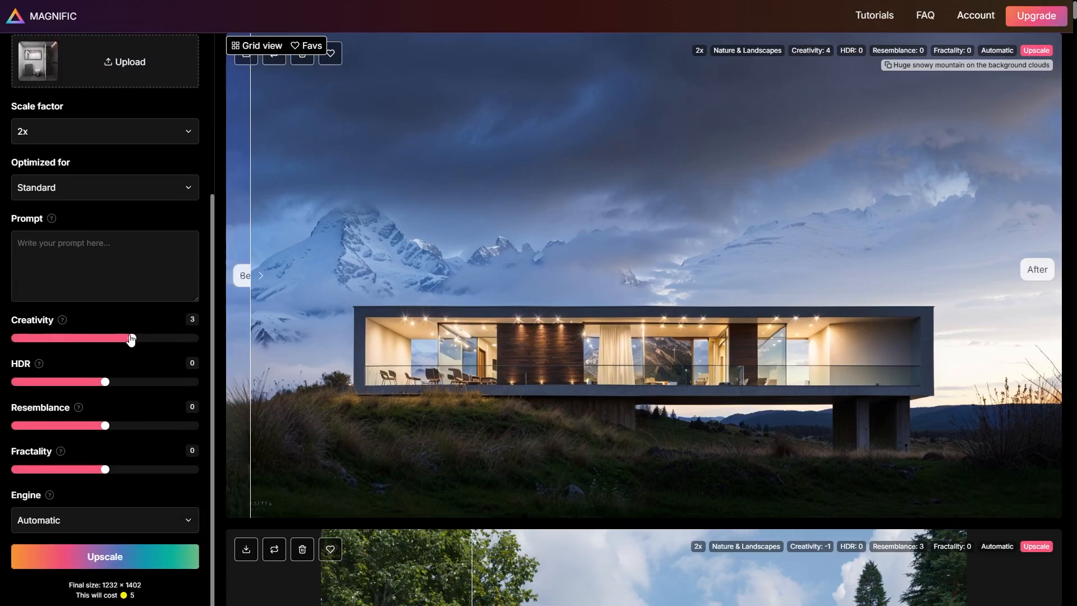
pyautogui.click(104, 557)
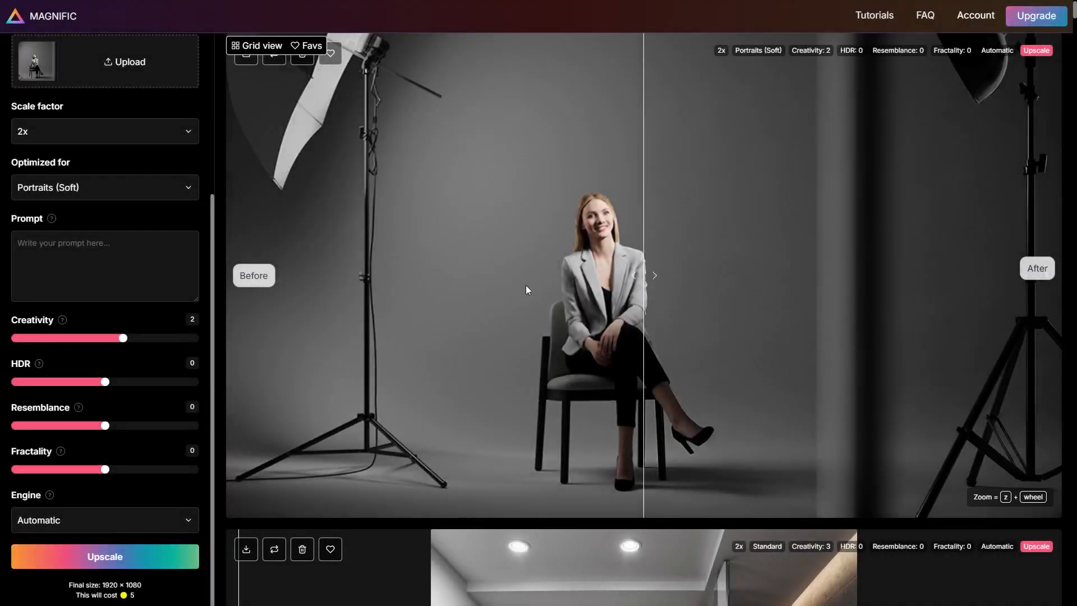
# - Upscale the portrait with Portraits (Soft) at Creativity 2 and compare before/after
pyautogui.moveTo(651, 274); pyautogui.dragTo(542, 275)
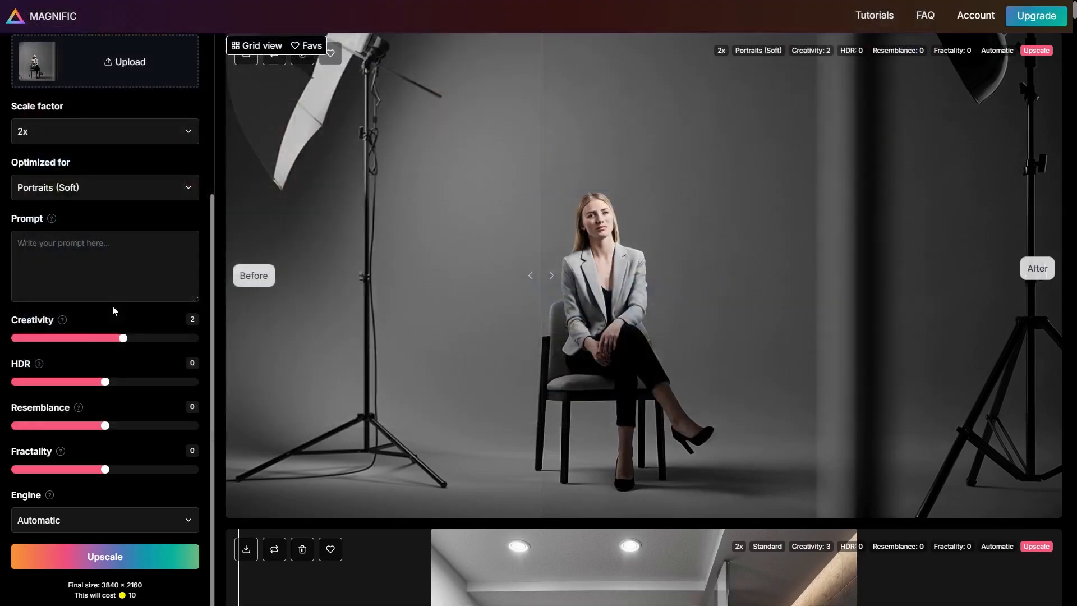
pyautogui.click(104, 557)
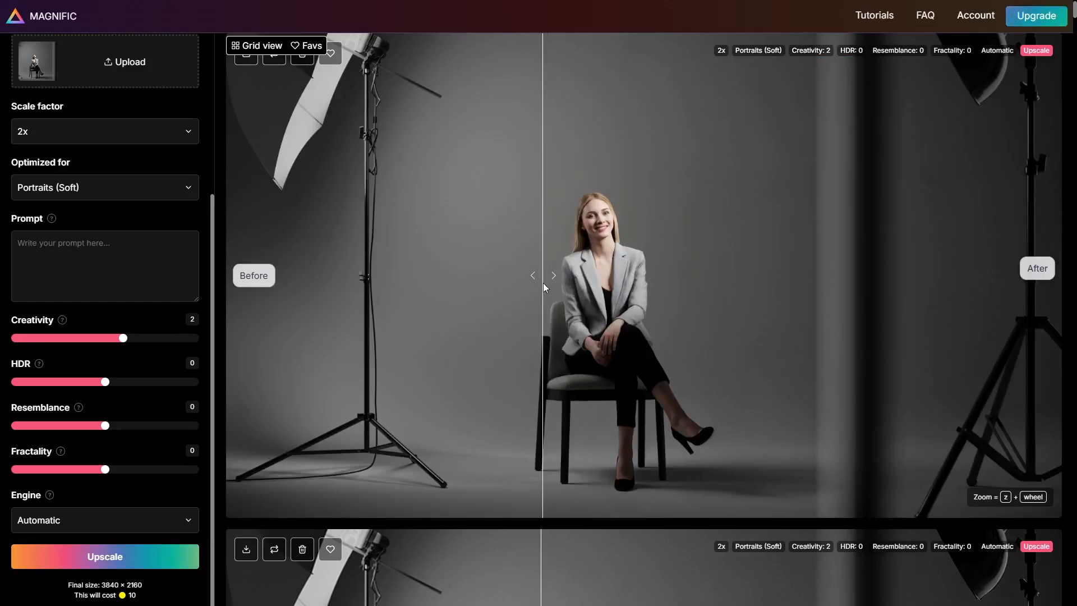
pyautogui.moveTo(542, 287); pyautogui.dragTo(536, 288)
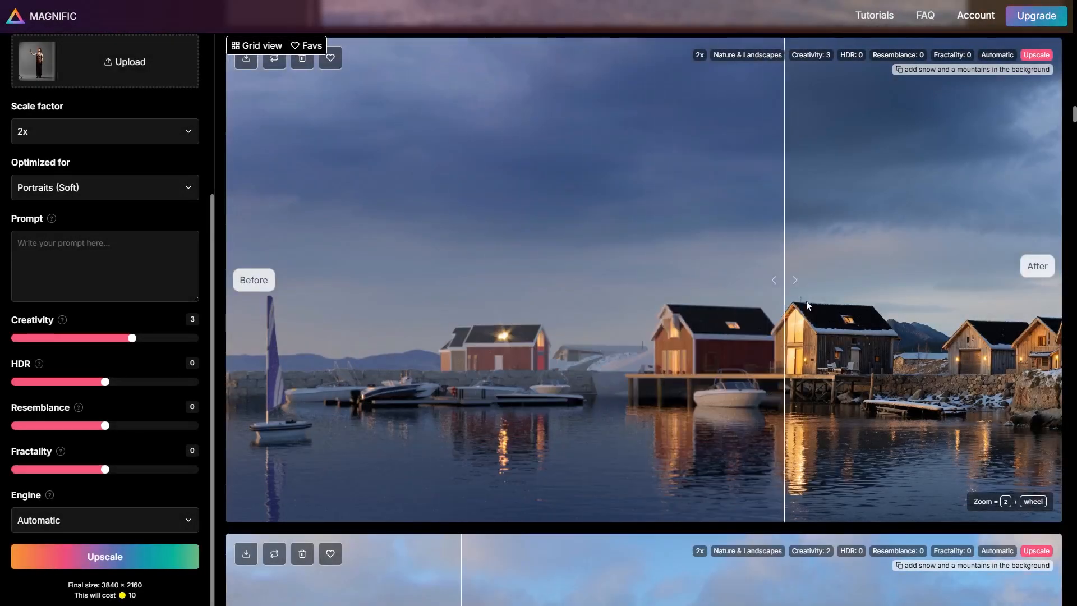
# - Slide the divider right, then far left, across the snowy cabins comparison
pyautogui.moveTo(786, 279); pyautogui.dragTo(917, 280)
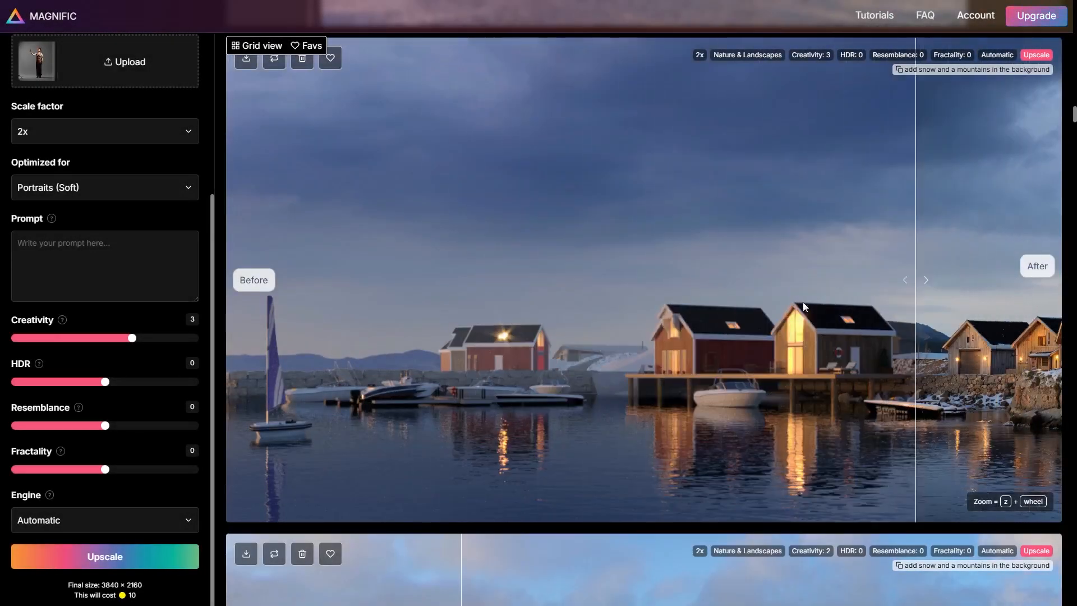
pyautogui.moveTo(909, 279); pyautogui.dragTo(240, 279)
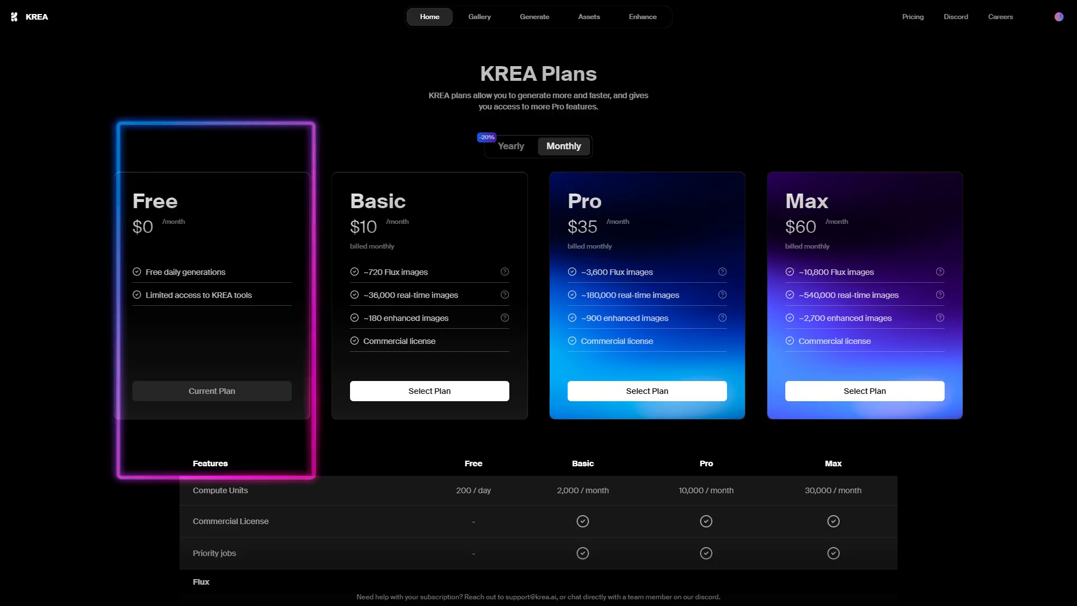
# - Load house day m.jpg into Krea's Enhancer from the home page
pyautogui.click(428, 16)
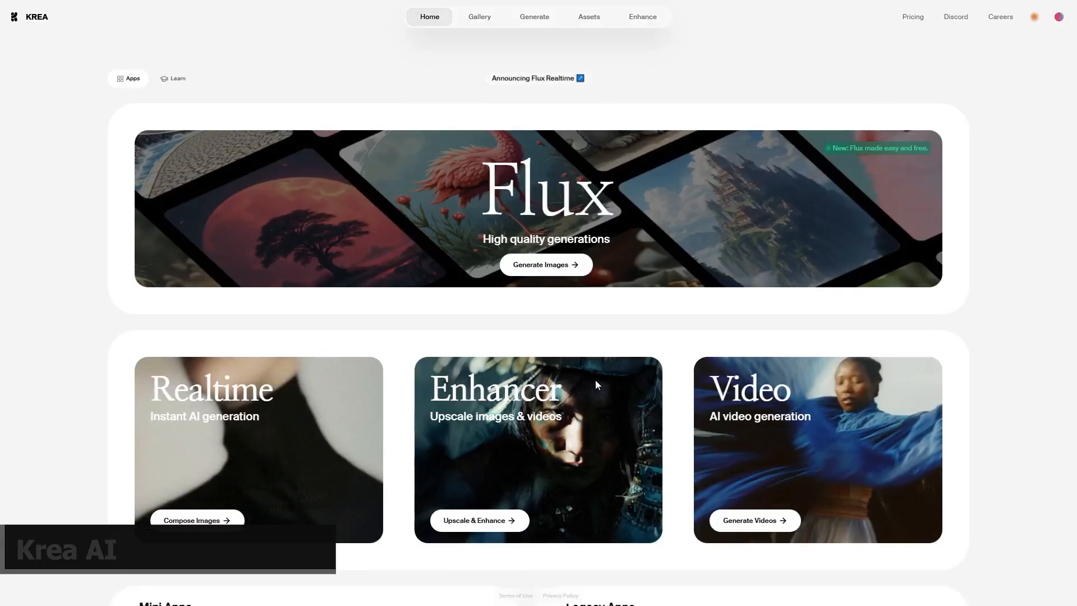
pyautogui.click(642, 16)
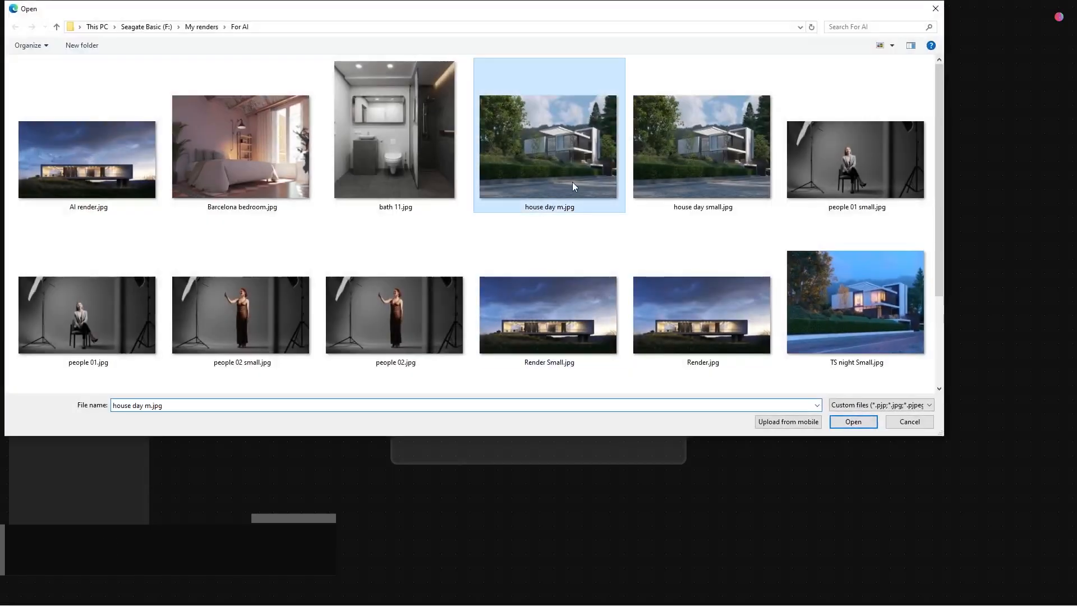
pyautogui.click(852, 421)
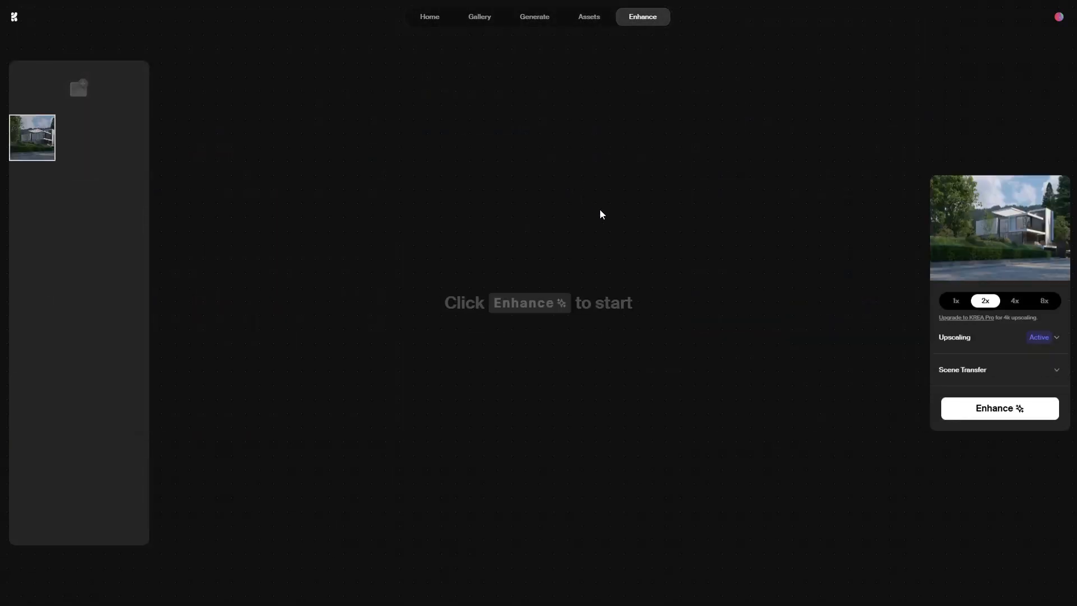
pyautogui.moveTo(1015, 300)
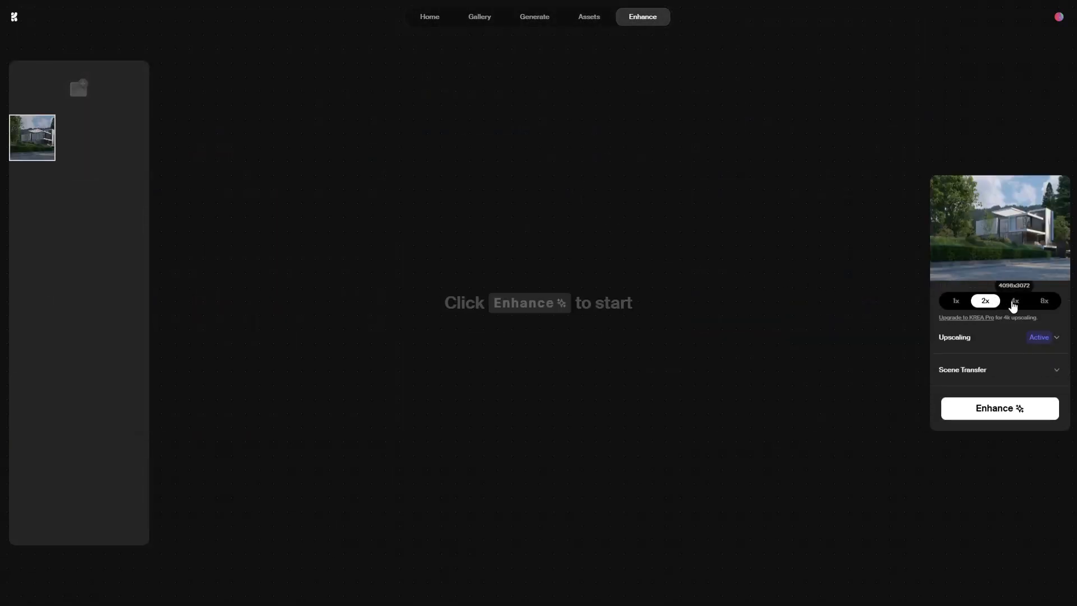
# - Enhance the daytime house render at 2x with strength 0.60, resemblance 0.38, clarity 0.25
pyautogui.click(1040, 337)
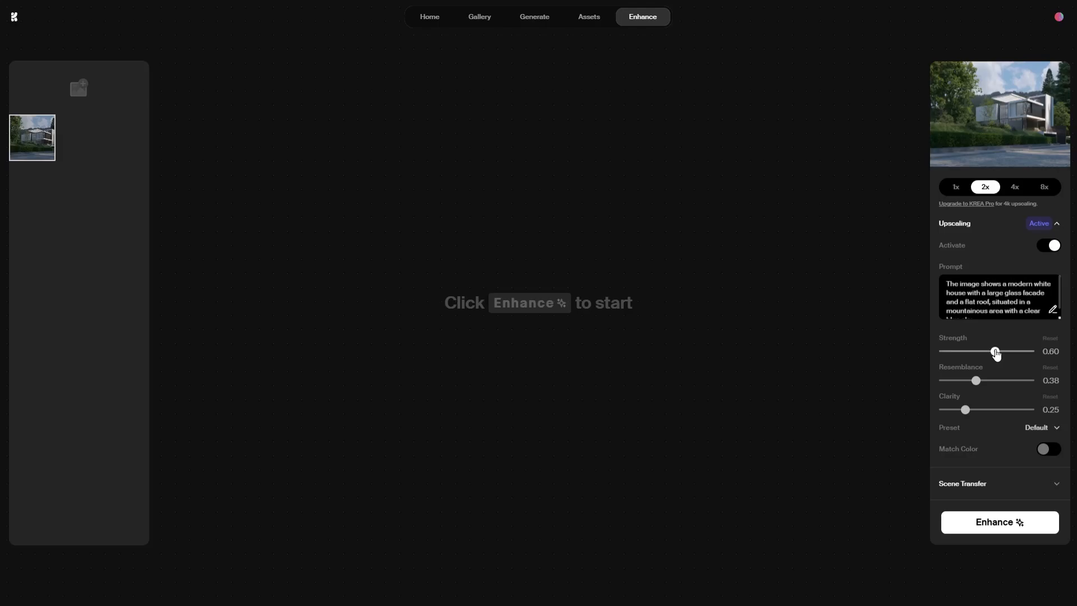
pyautogui.moveTo(978, 382)
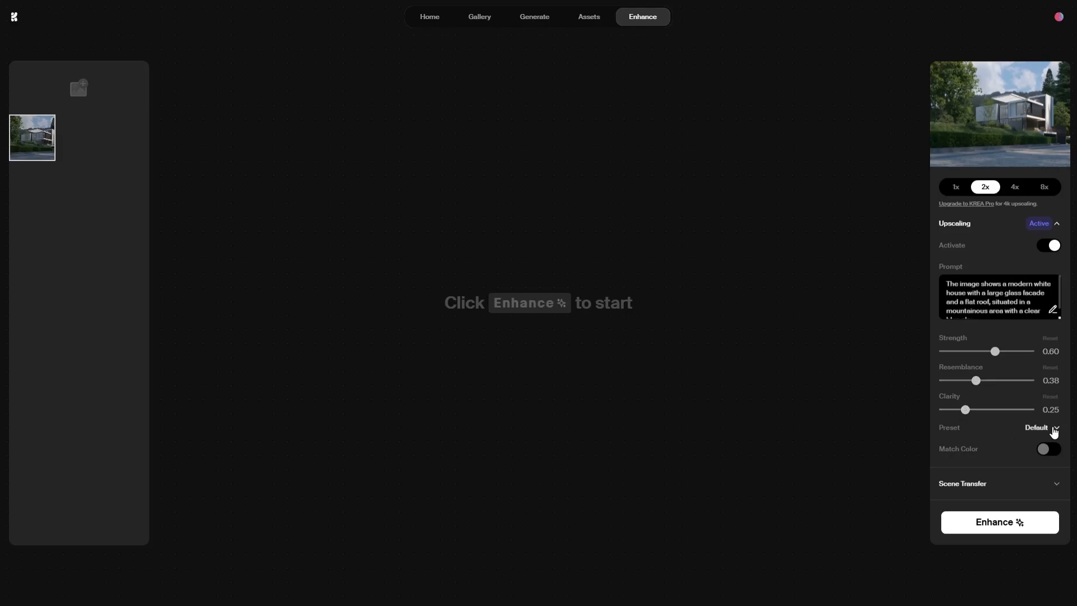
pyautogui.moveTo(997, 522)
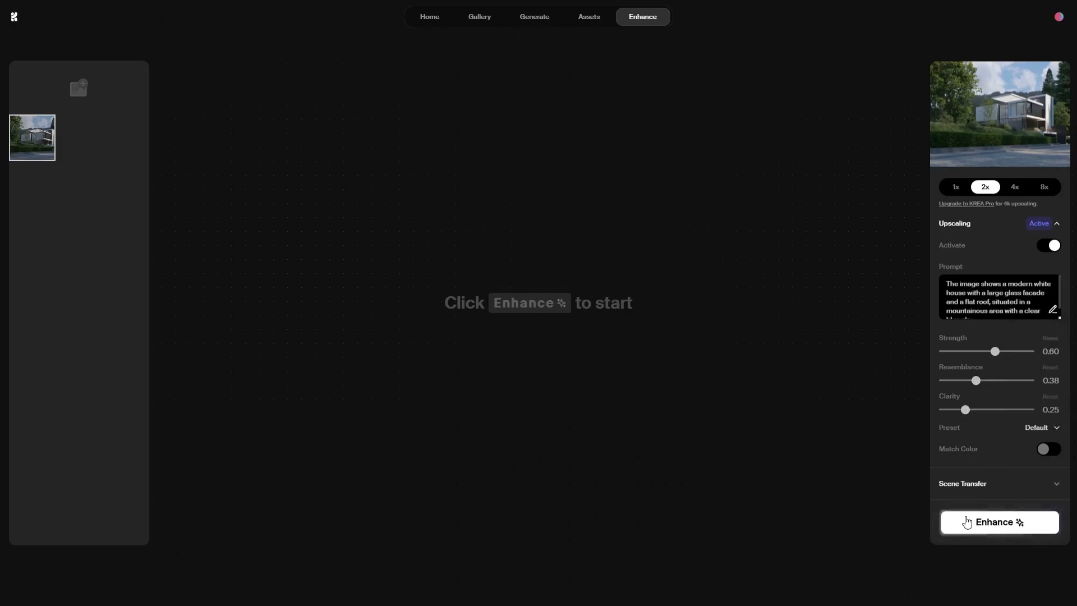
pyautogui.click(999, 521)
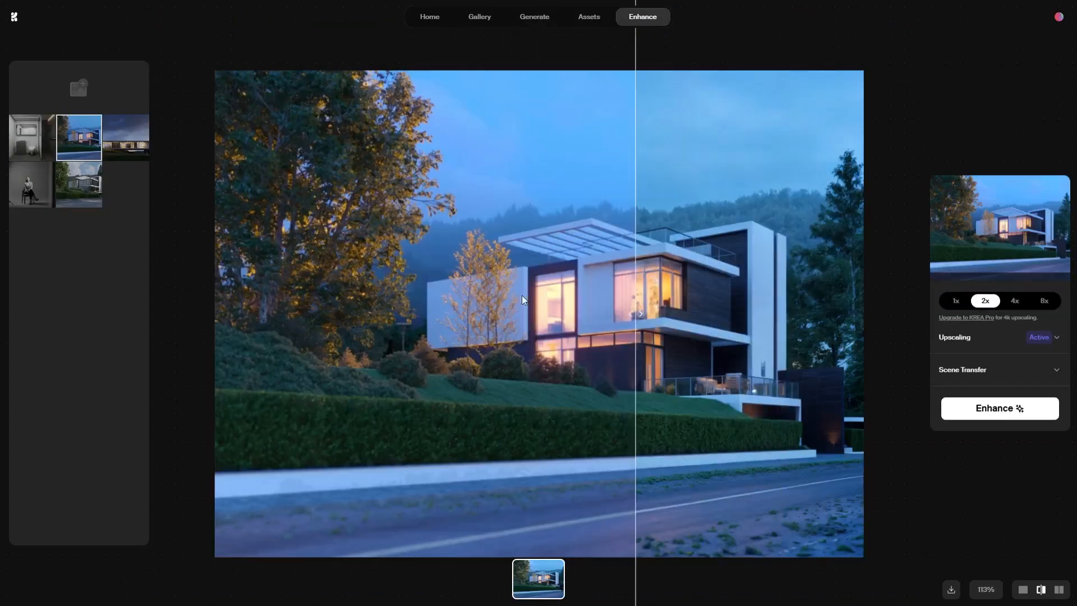
# - Open the enhanced bathroom render from the left asset panel
pyautogui.click(31, 137)
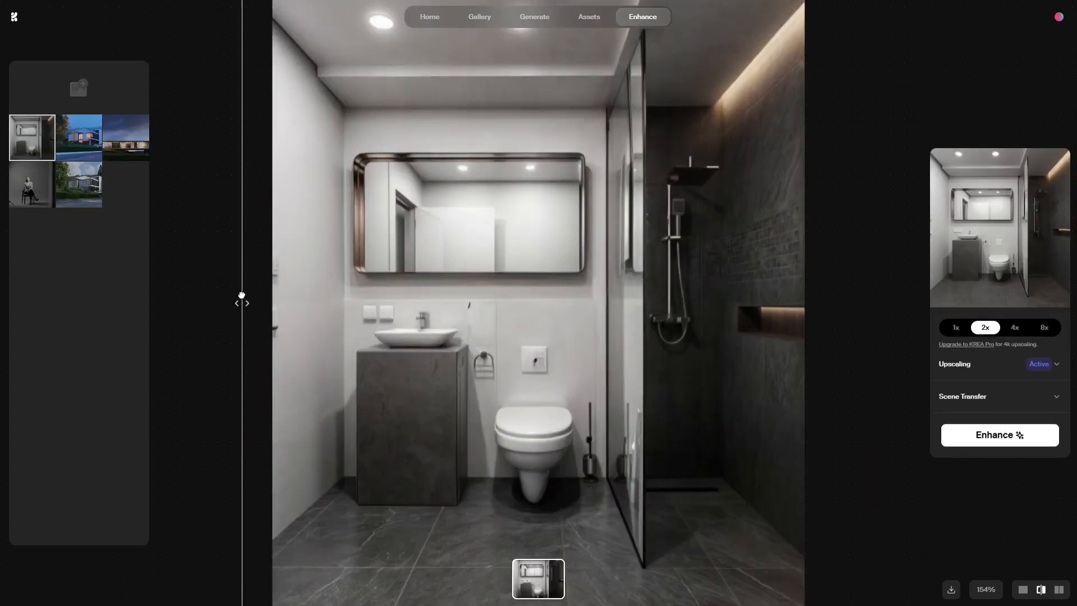